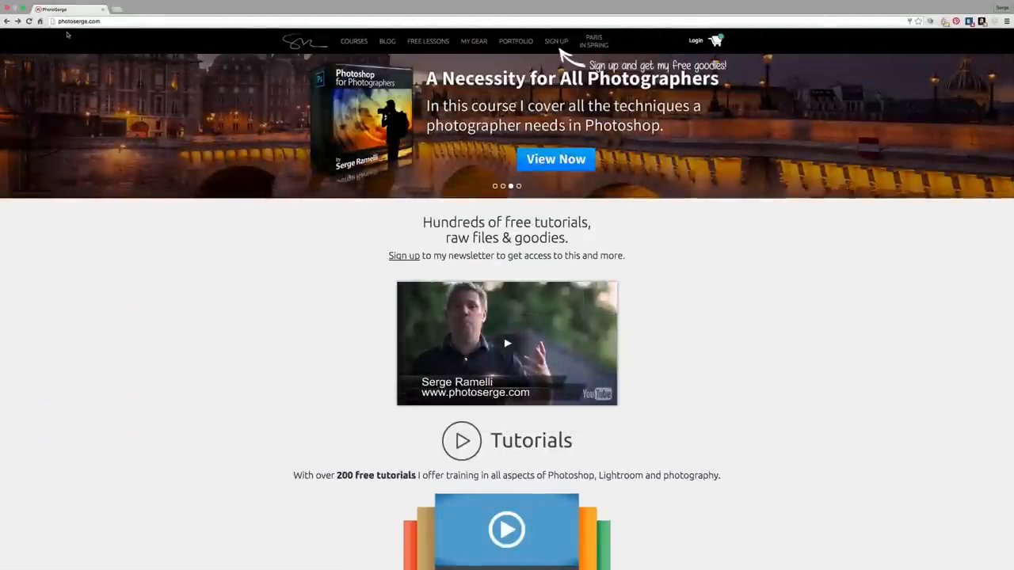
Step: Go to the My Gear page and scroll to the Creative Cloud section
left_click(473, 42)
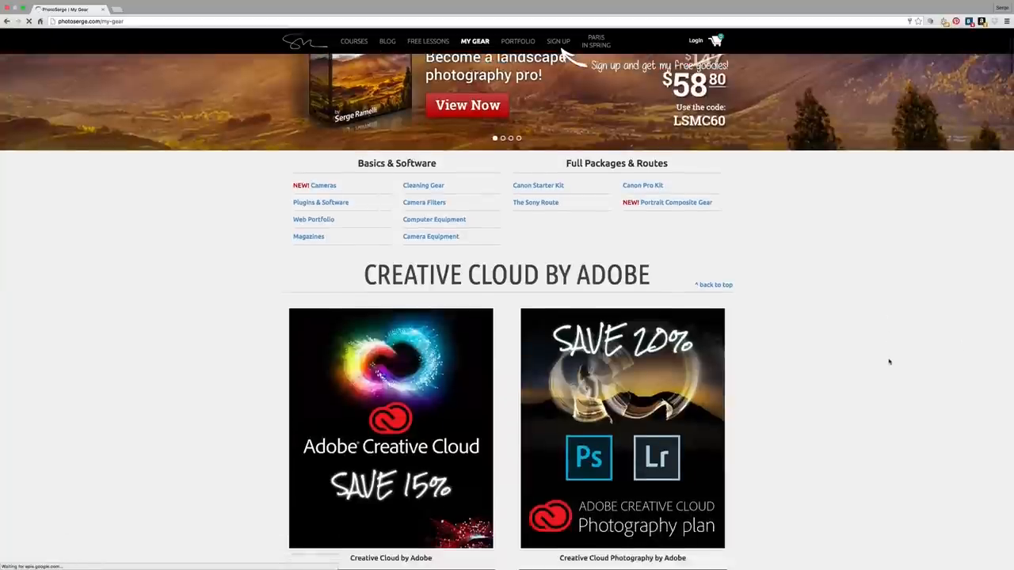
scroll("down", 3)
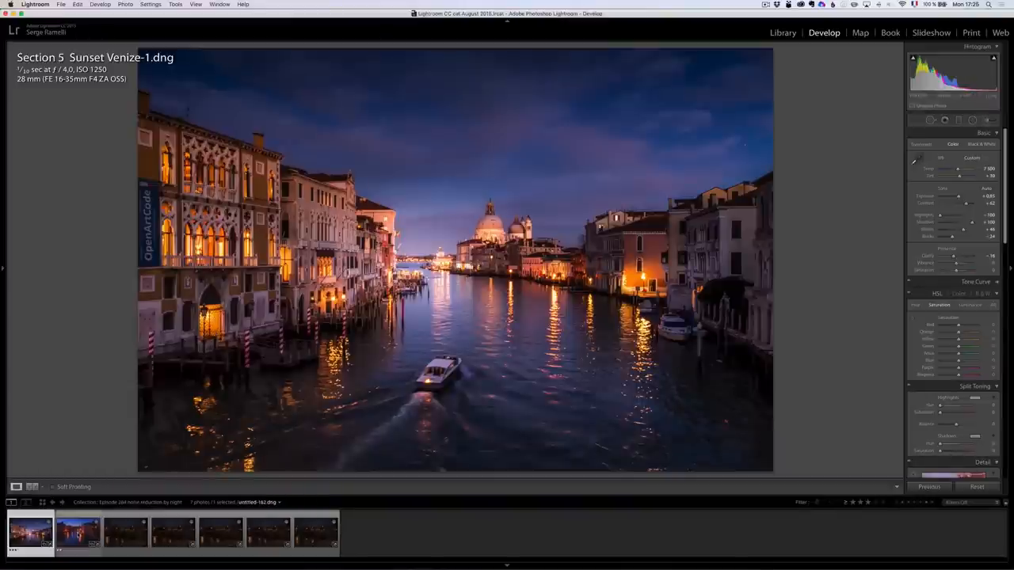
left_click(77, 531)
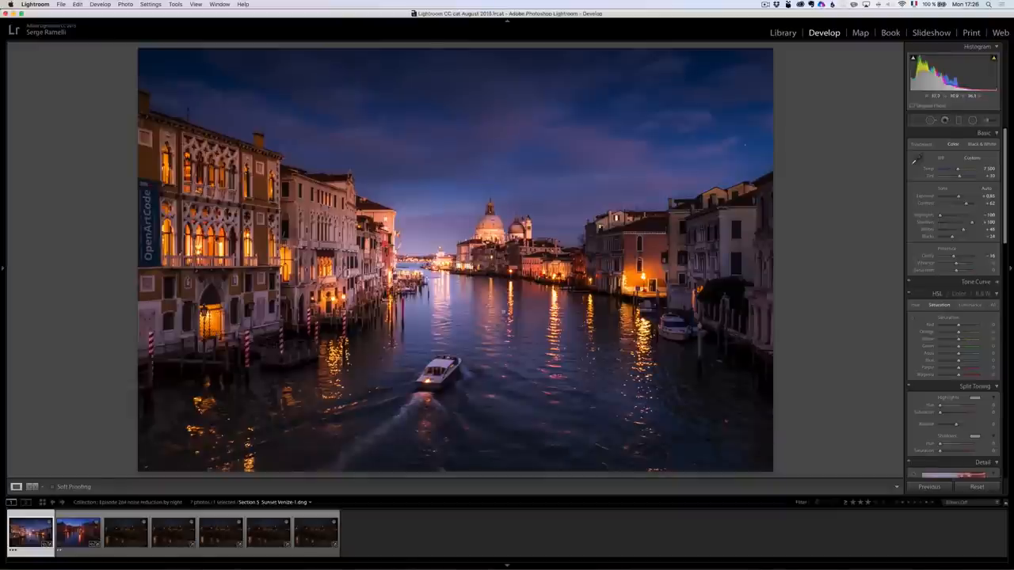
left_click(78, 531)
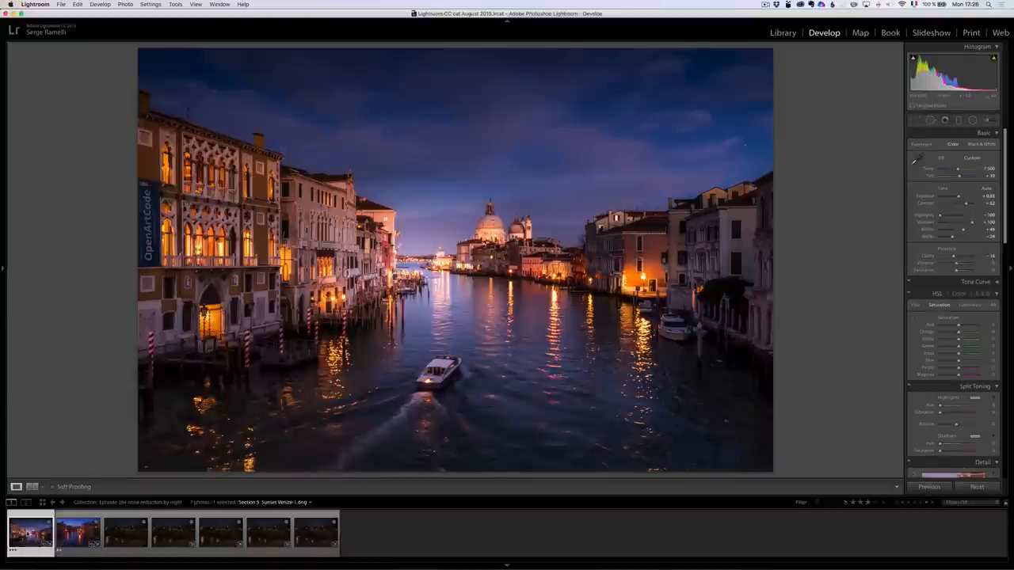
Step: Step through the four bridge burst thumbnails in the filmstrip, returning to the first shot
left_click(124, 531)
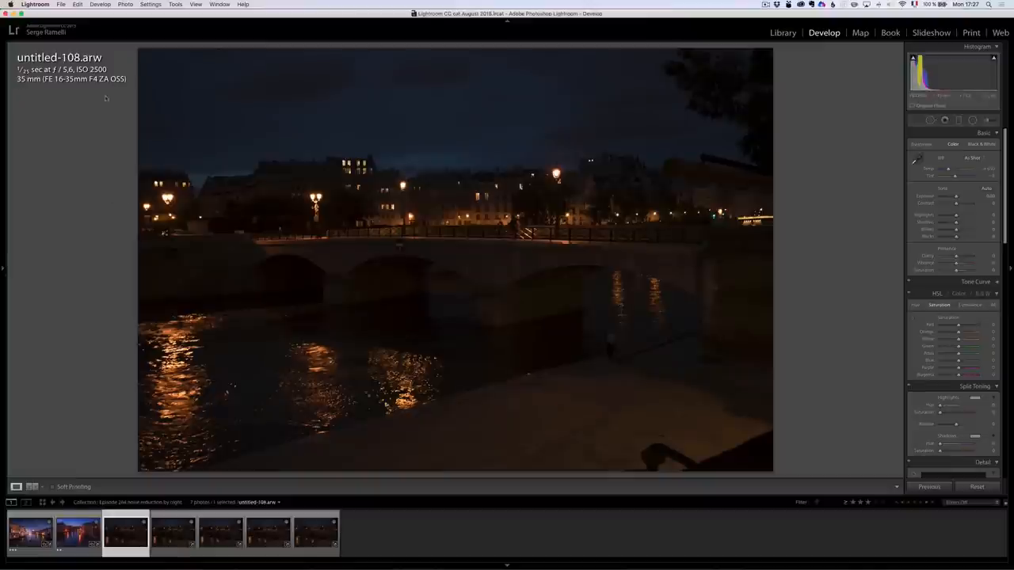
left_click(173, 532)
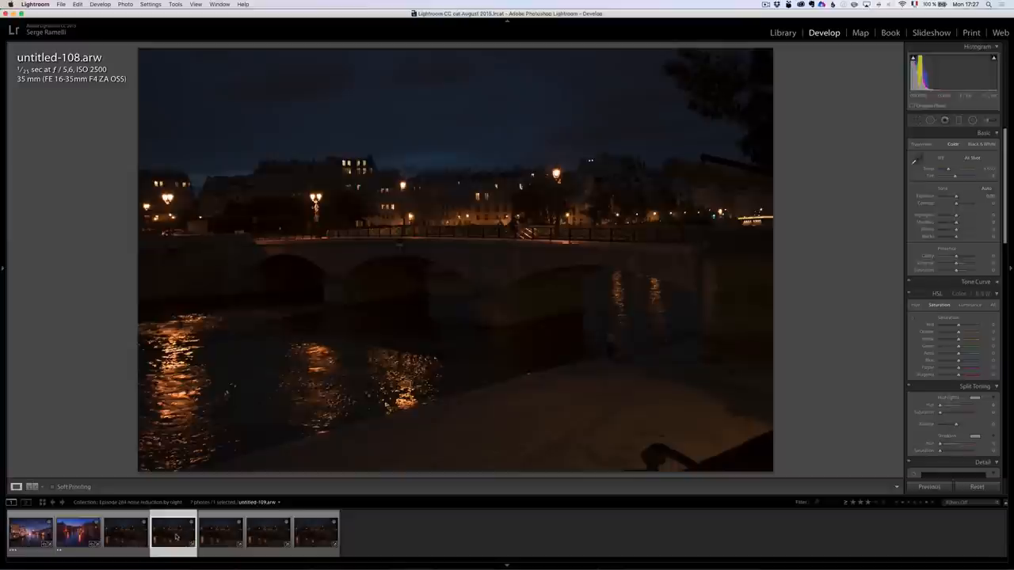
left_click(267, 532)
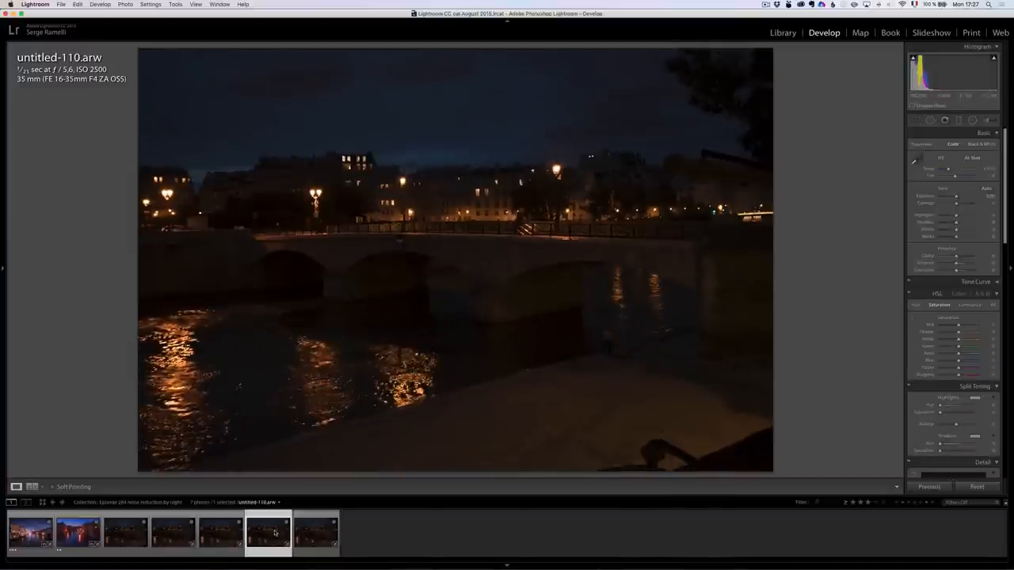
left_click(315, 532)
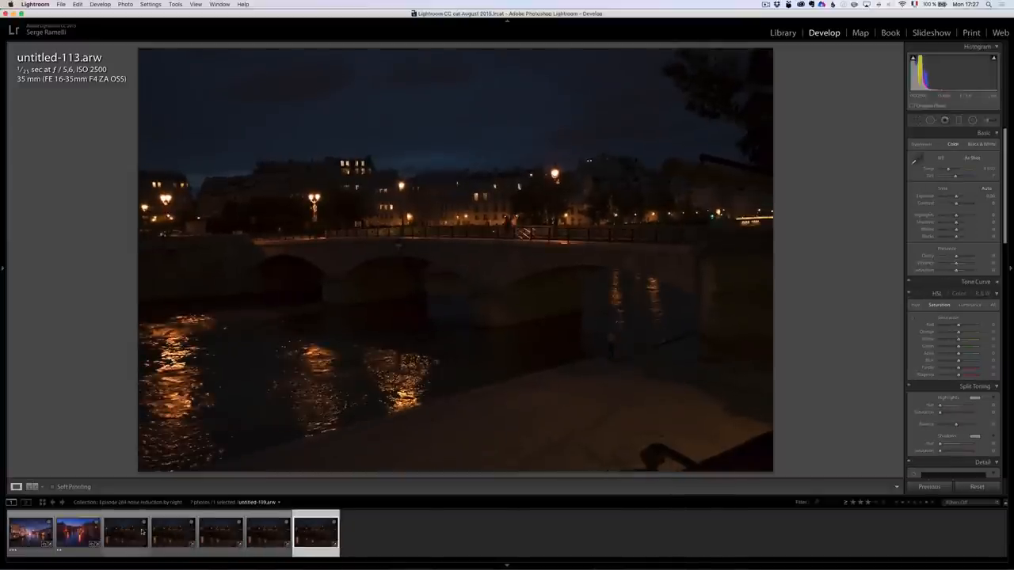
left_click(123, 532)
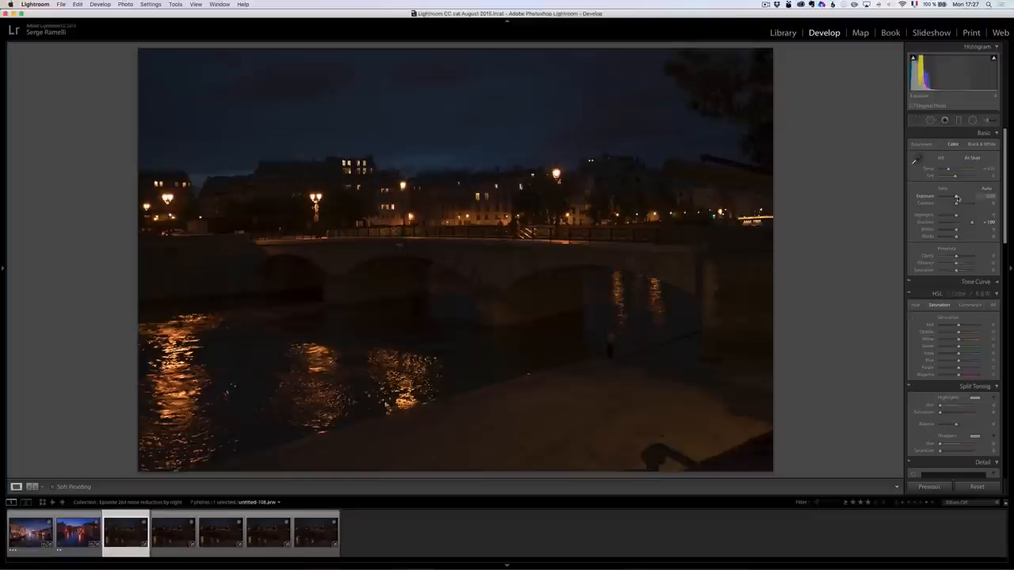
Step: Raise Exposure and Shadows in the Basic panel to brighten the bridge shot
left_click_drag(957, 196, 963, 196)
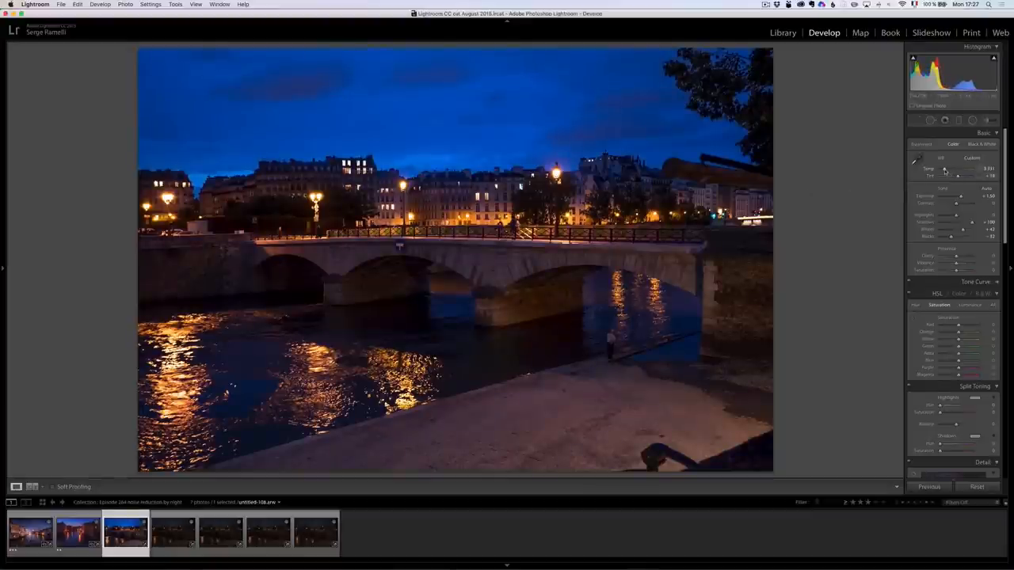
left_click_drag(959, 168, 969, 168)
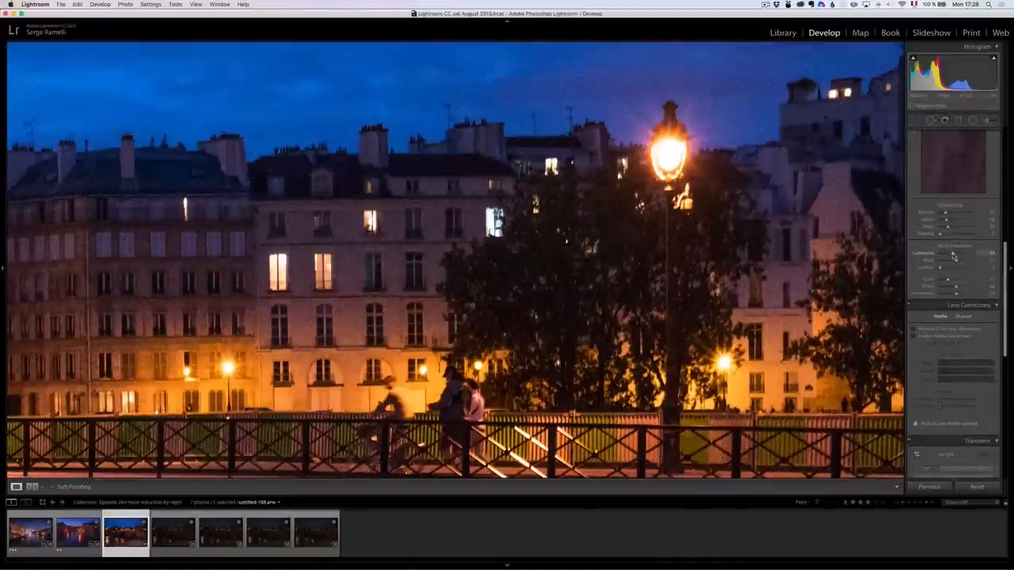
Step: Increase Luminance noise reduction in the Detail panel
left_click_drag(951, 252, 954, 252)
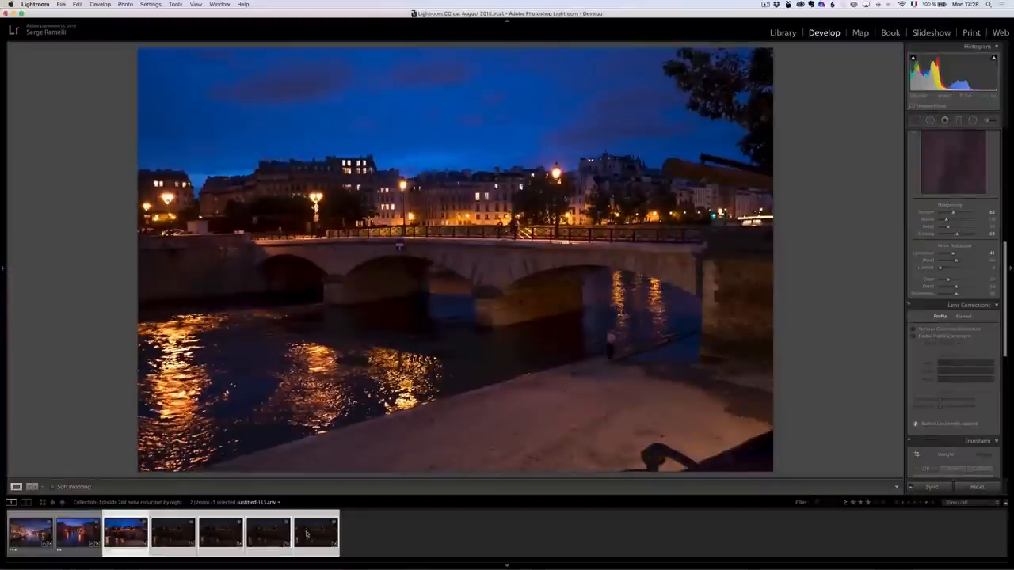
Step: Sync all settings to the burst shots and send them to Photoshop as layers
left_click(932, 486)
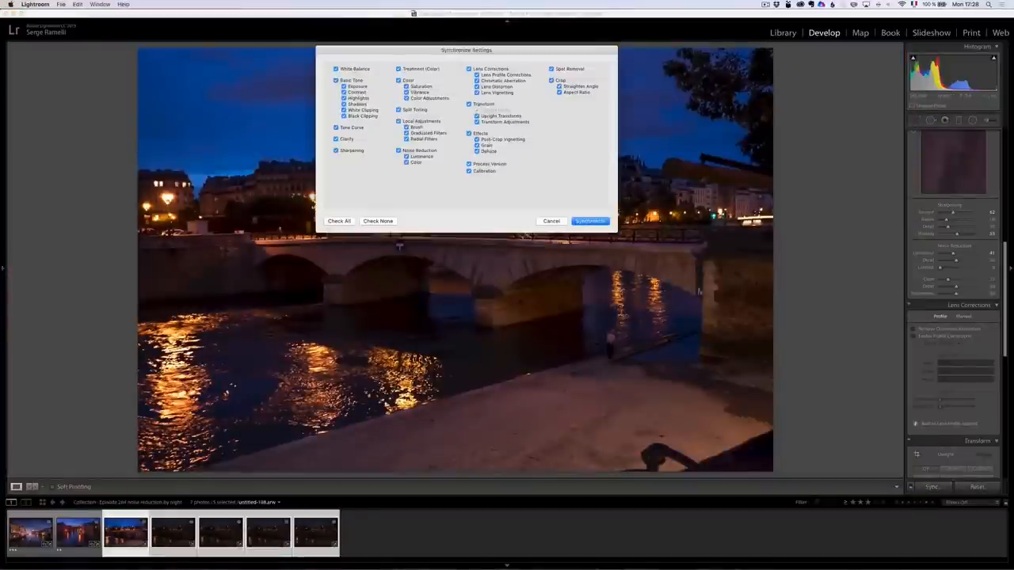
left_click(589, 222)
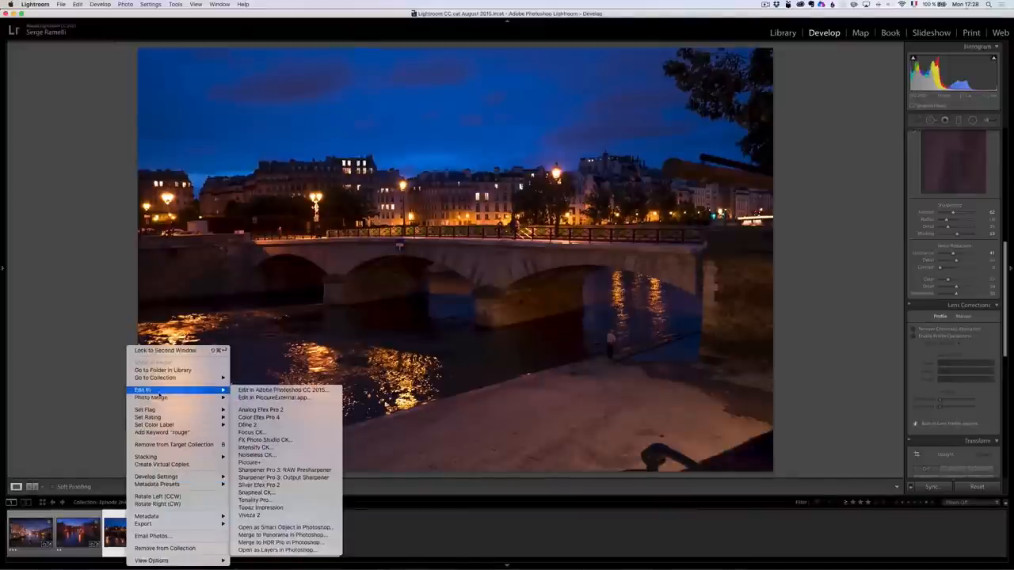
mouse_move(285, 550)
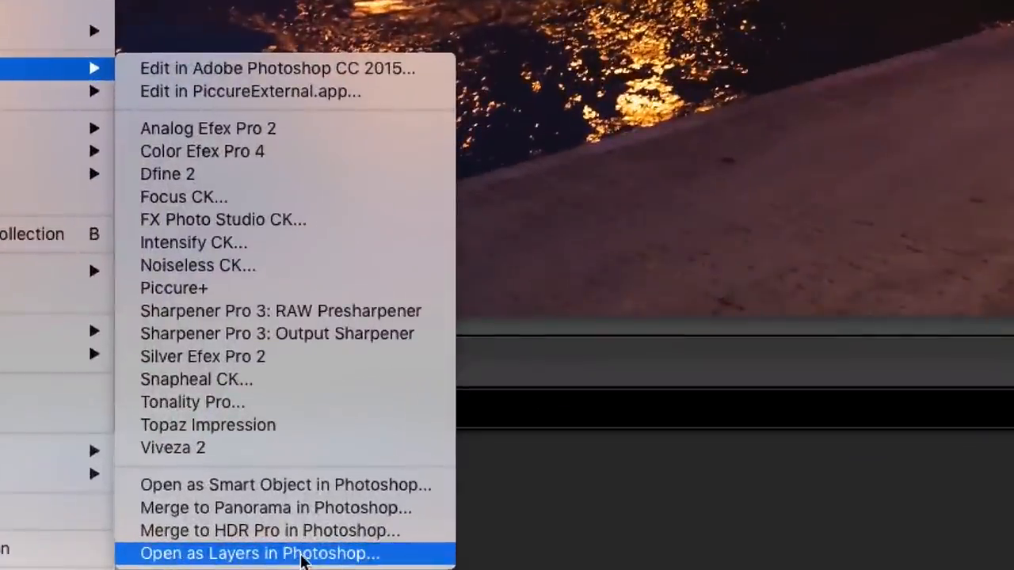
left_click(259, 555)
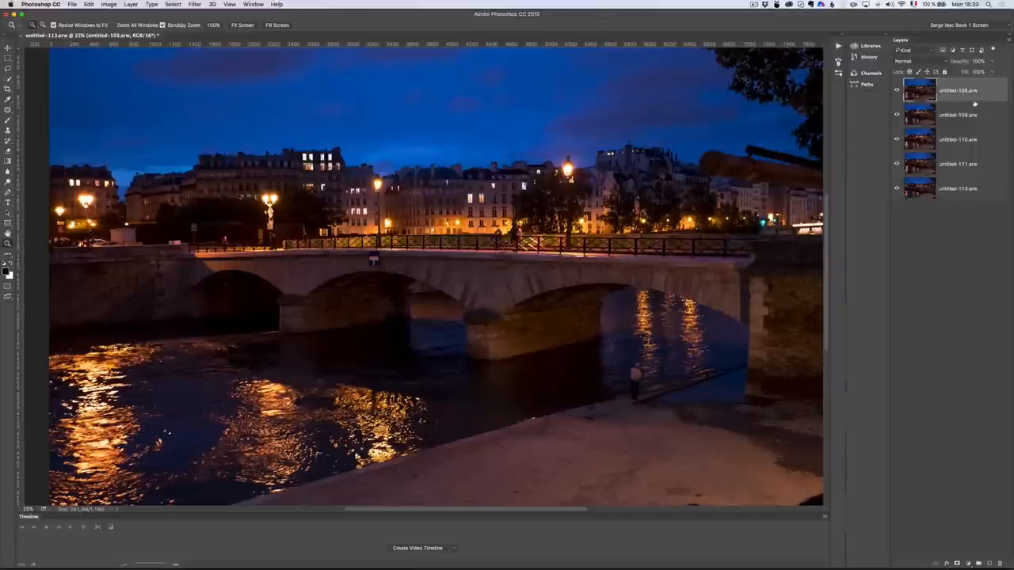
Step: Select all burst layers and run Edit > Auto-Align Layers with Auto projection
left_click(951, 114)
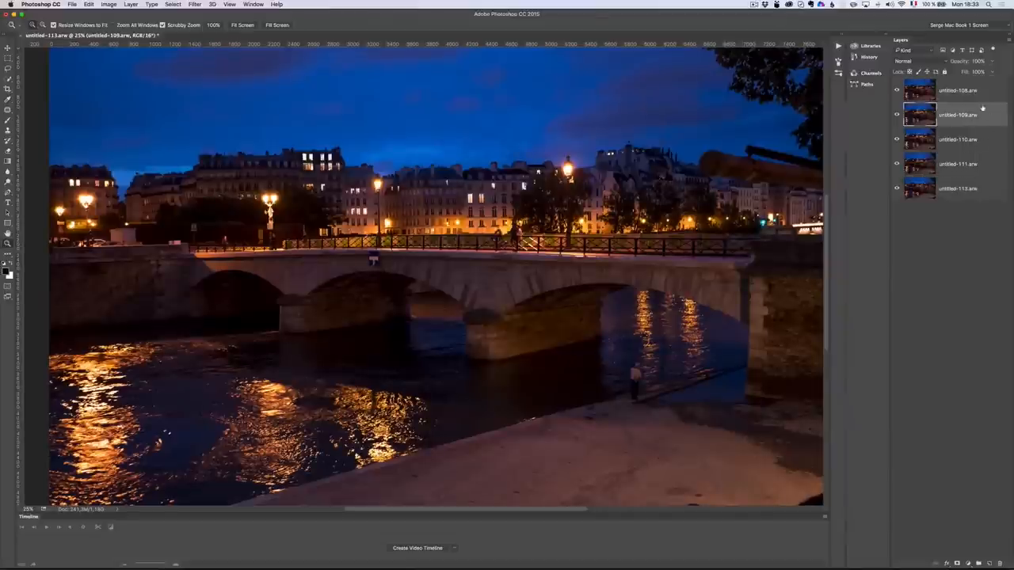
left_click(958, 187)
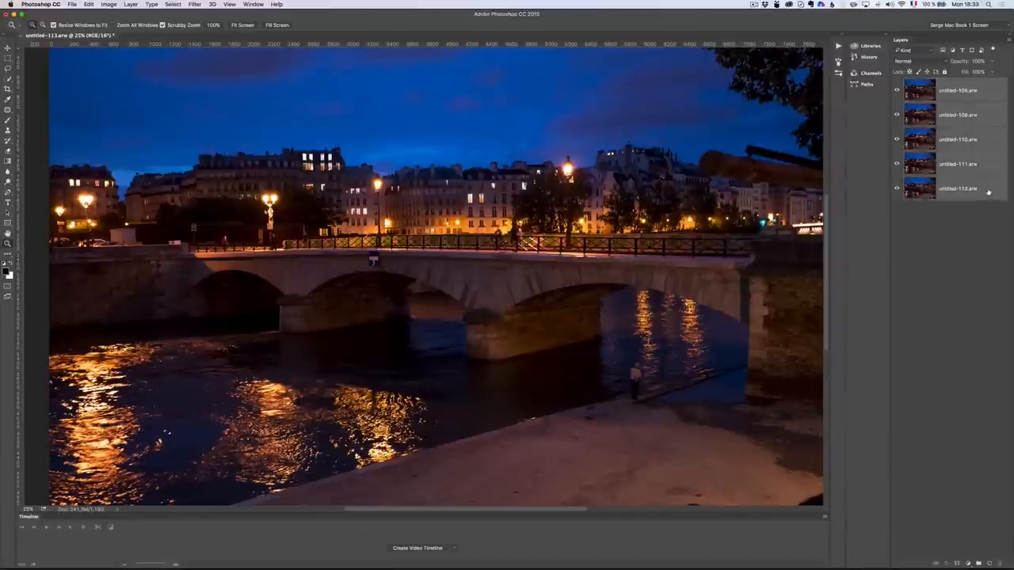
left_click(88, 4)
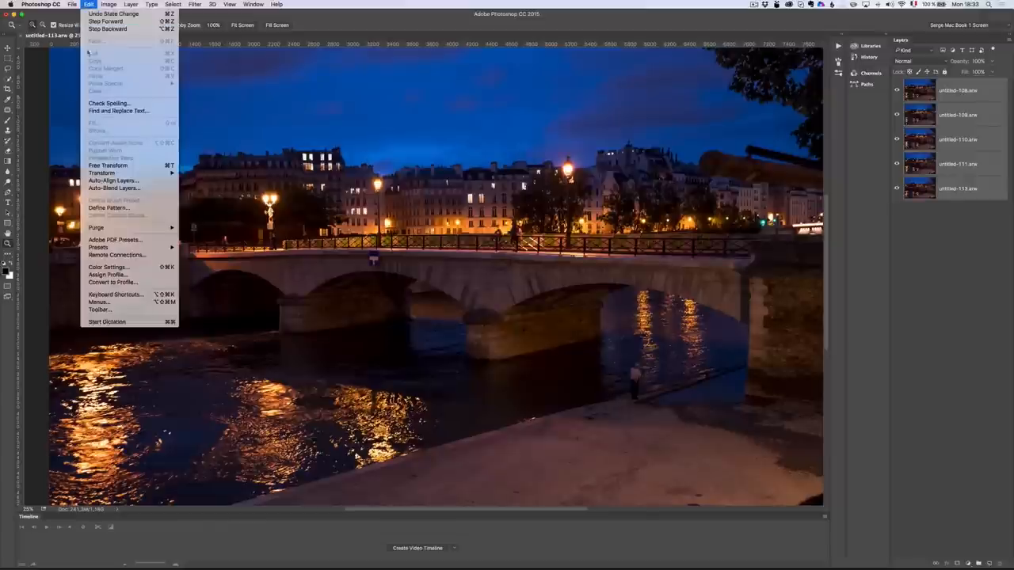
left_click(114, 181)
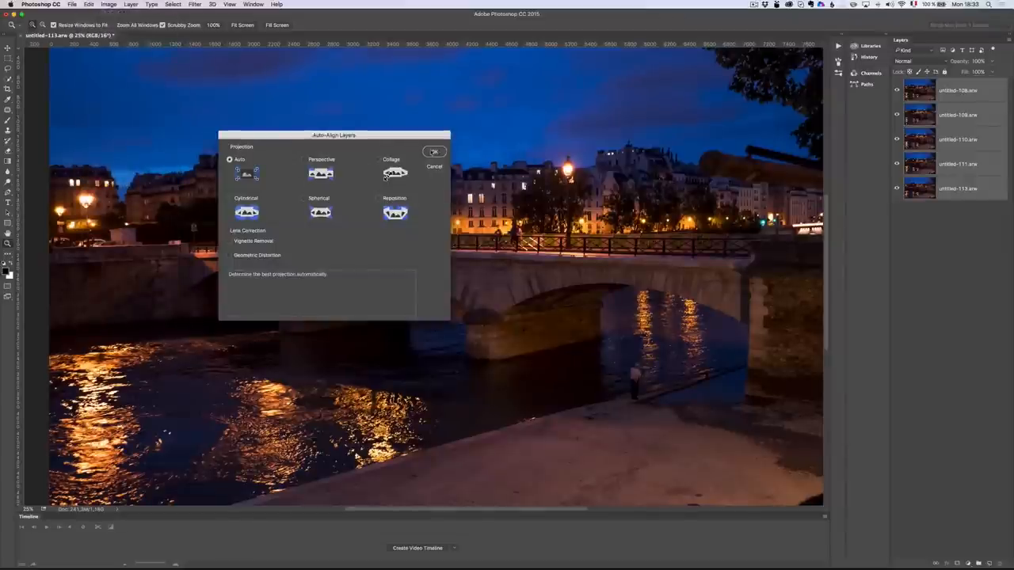
left_click(434, 153)
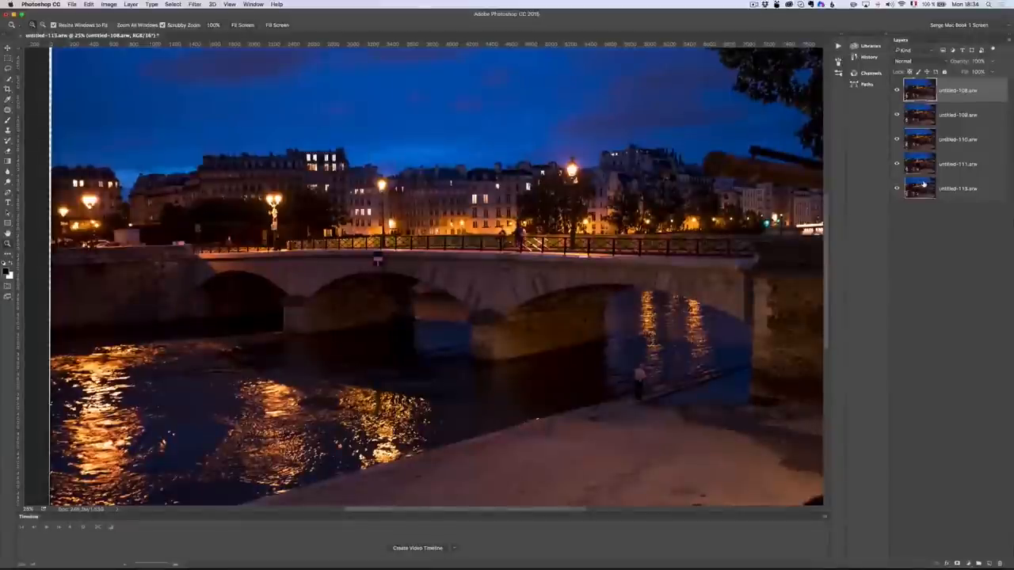
mouse_move(919, 187)
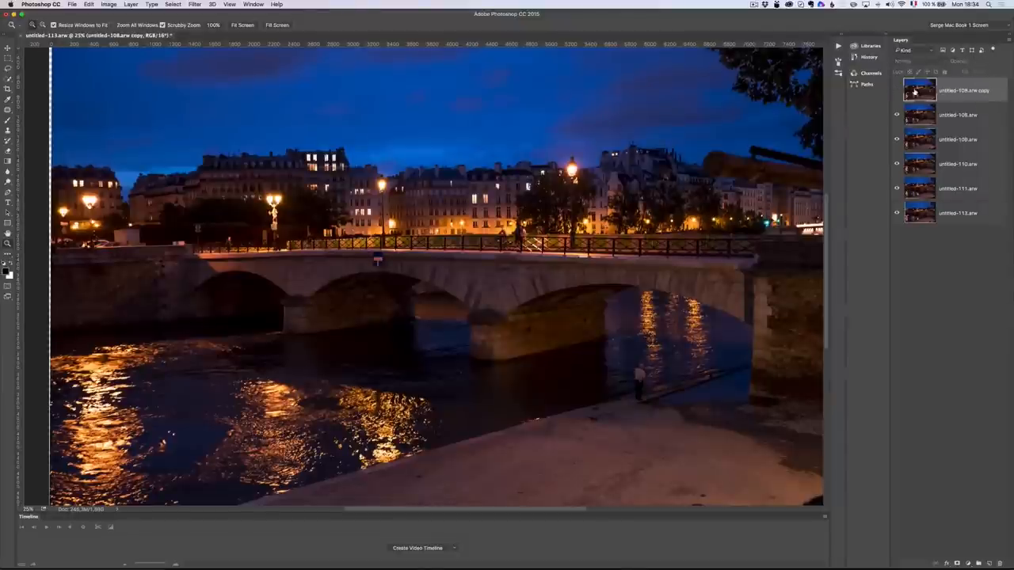
Step: Convert the aligned layers into a single smart object
left_click(951, 114)
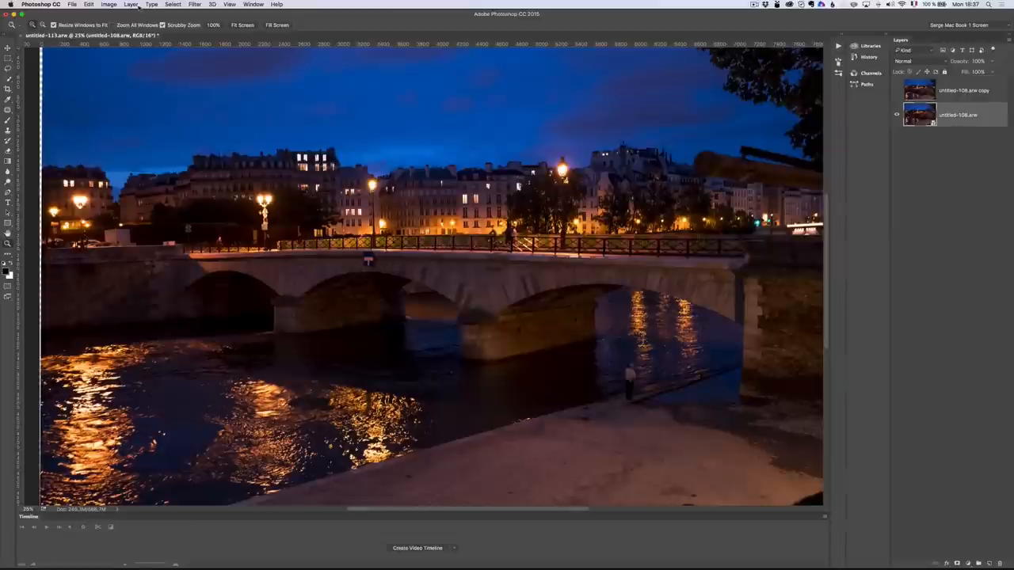
Step: Set the smart object's Stack Mode to Median via the Layer menu
left_click(129, 3)
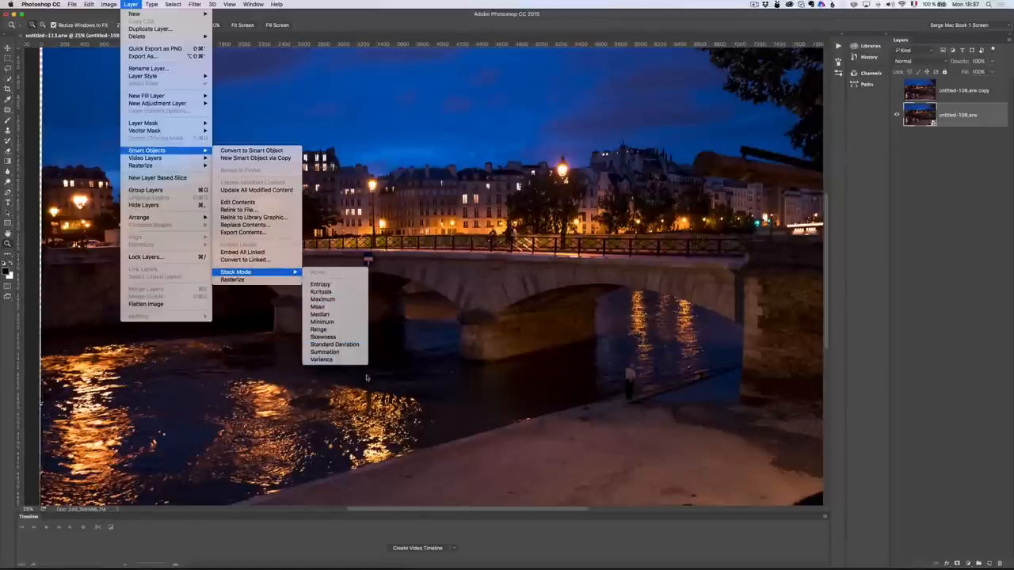
mouse_move(323, 299)
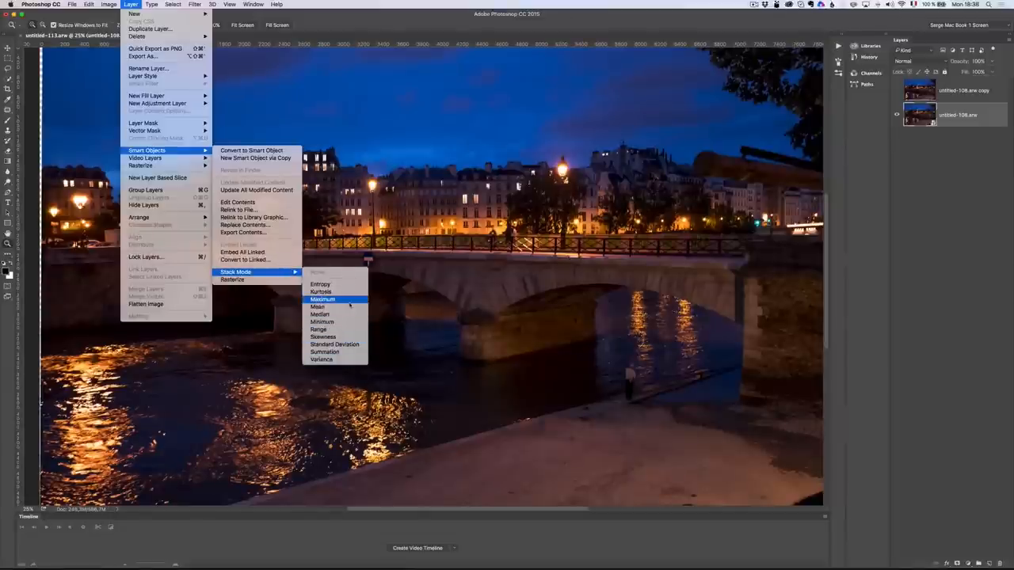
mouse_move(320, 314)
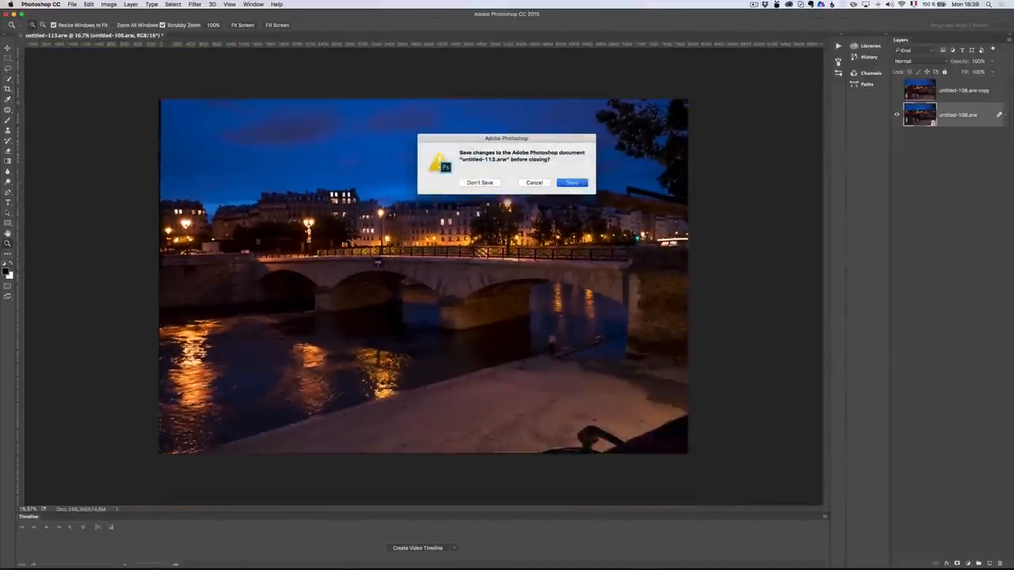
Step: Answer the save-changes prompt to close the untitled-113.arw document
left_click(479, 182)
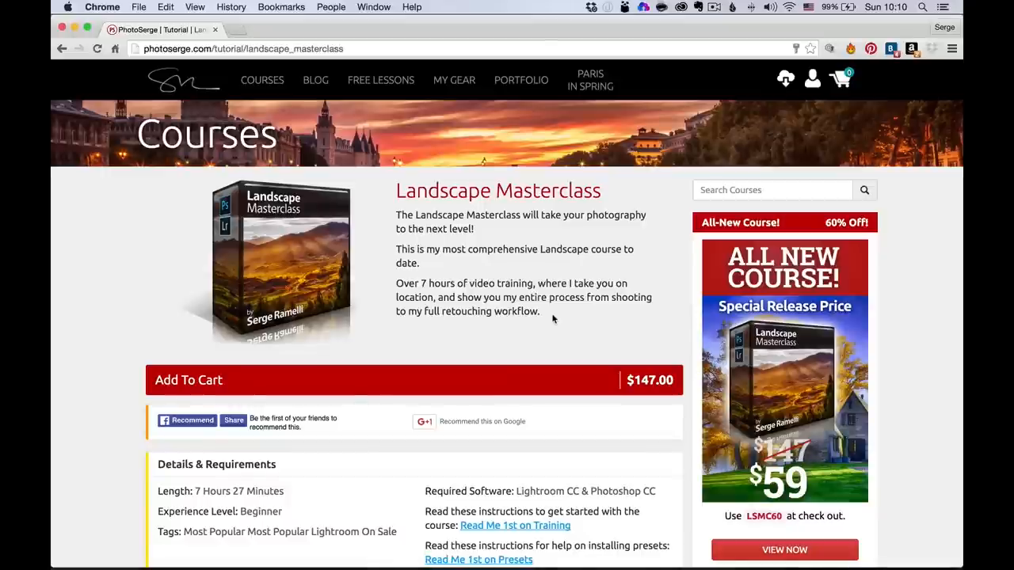
Step: Scroll the Landscape Masterclass page down to the Before/After example photos
scroll("down", 3)
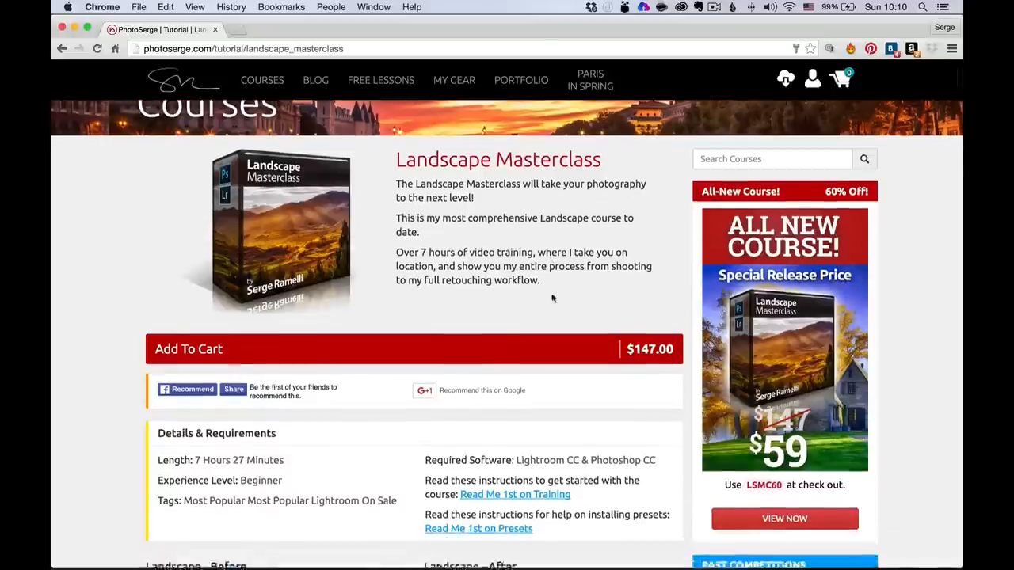
scroll("down", 3)
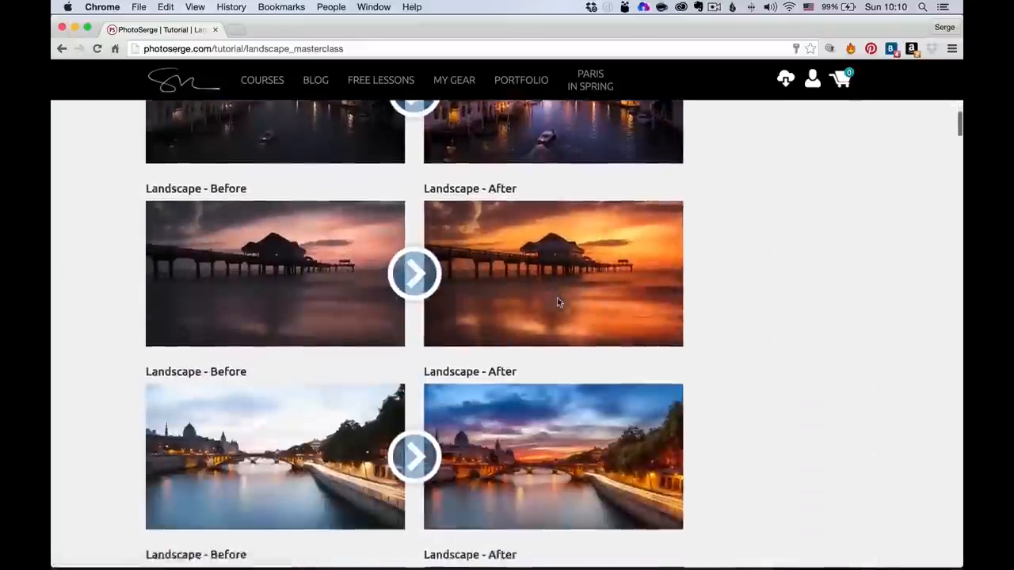
Step: Scroll through the Landscape Masterclass lessons list
scroll("down", 3)
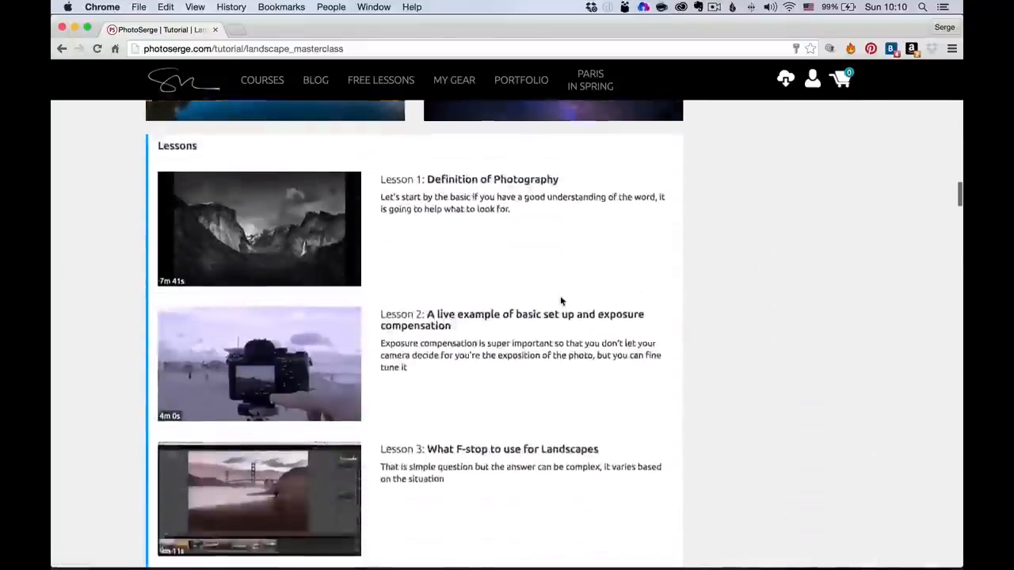
scroll("down", 3)
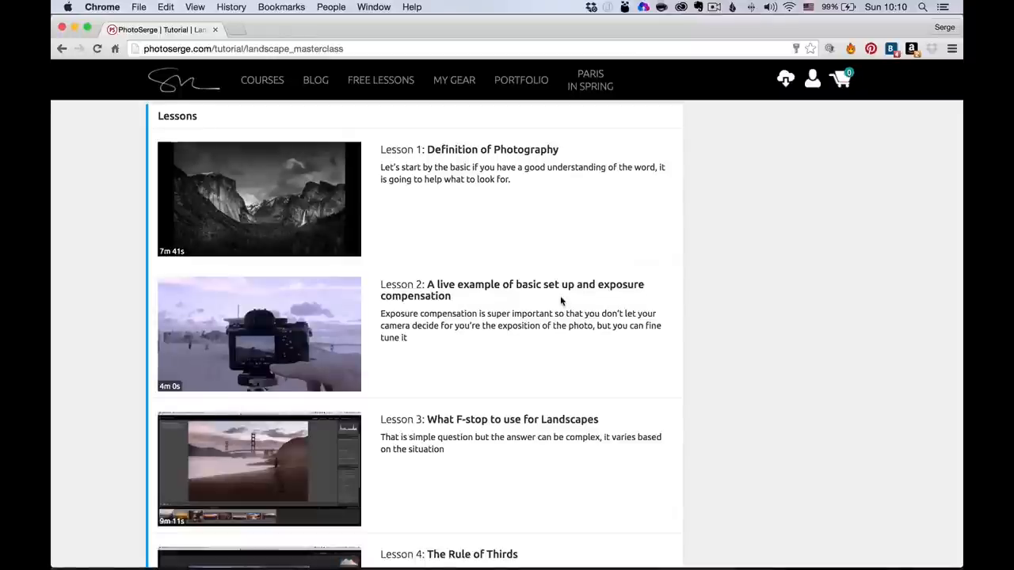
mouse_move(465, 163)
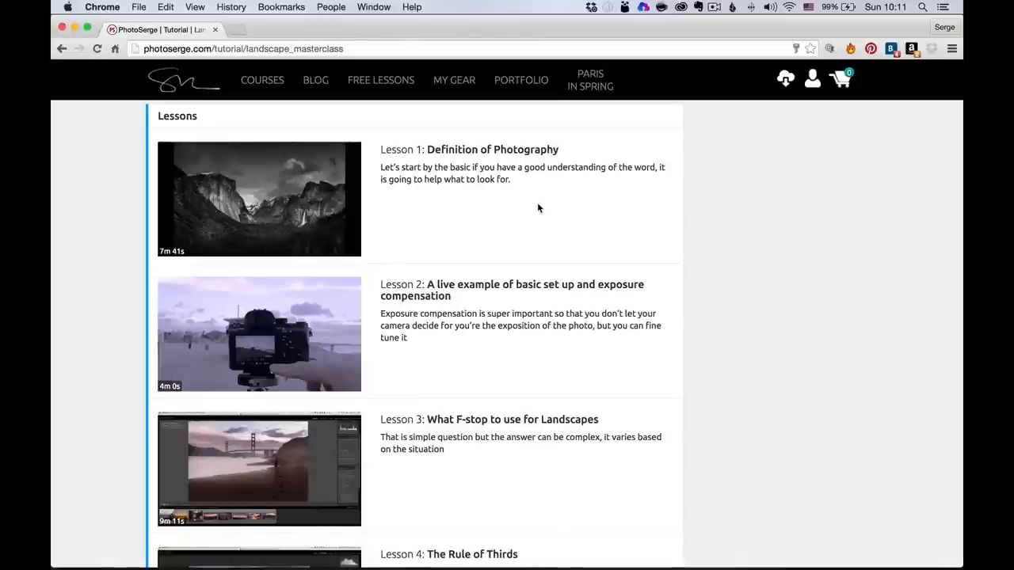
scroll("down", 3)
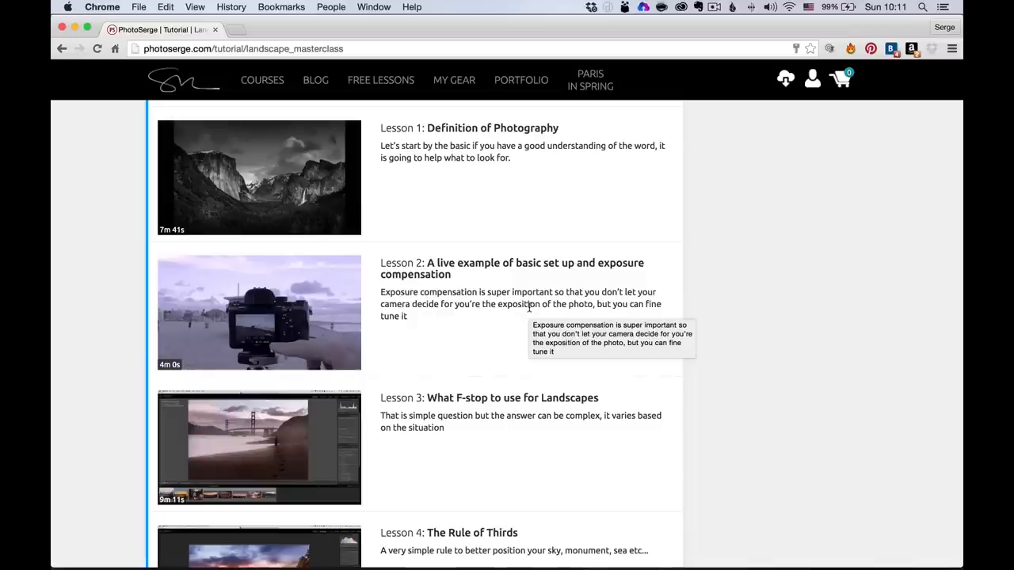
scroll("down", 3)
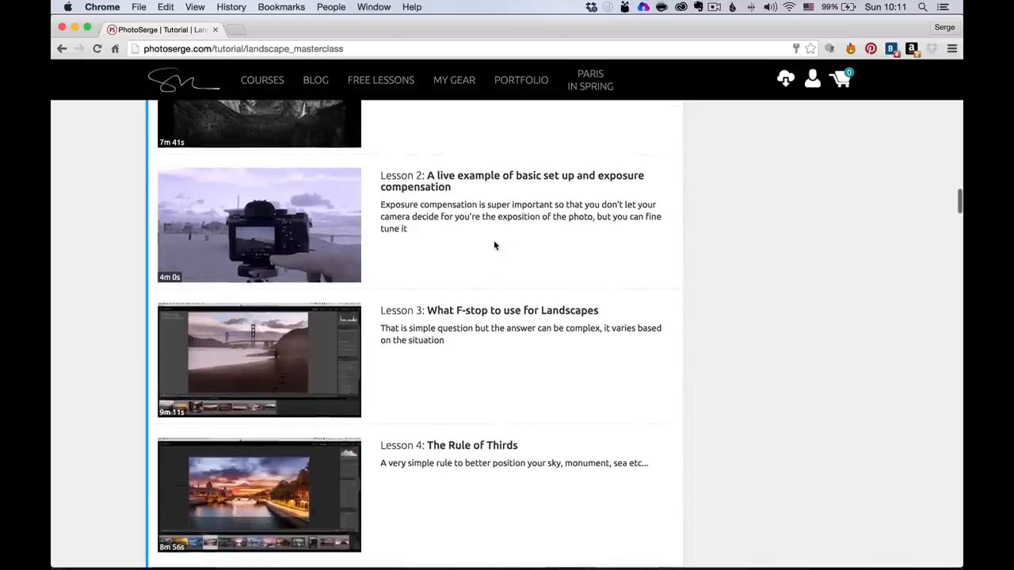
scroll("down", 3)
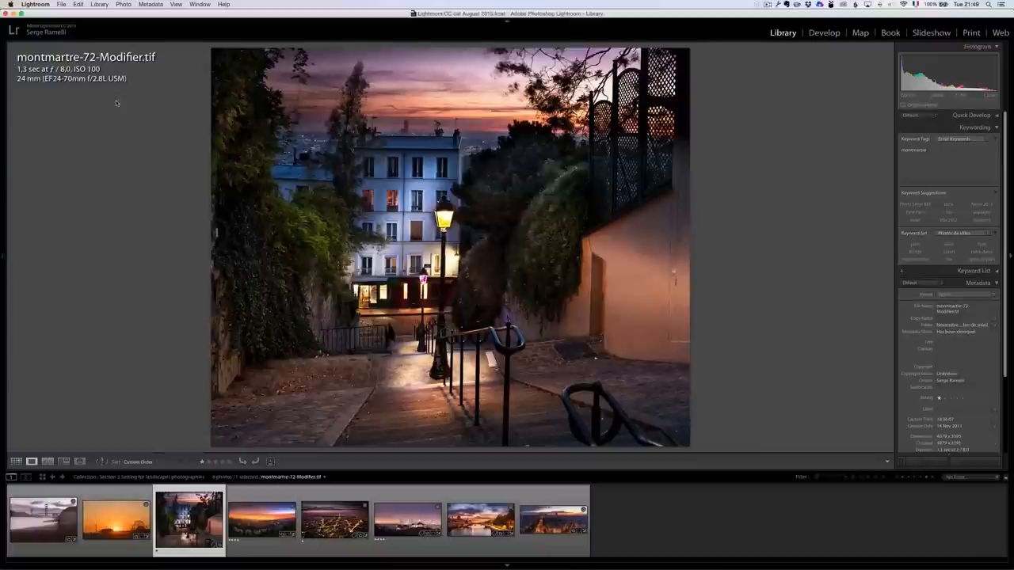
Step: Preview the Hollywood night photo, the aerial Paris night shot and the next filmstrip photo
left_click(261, 520)
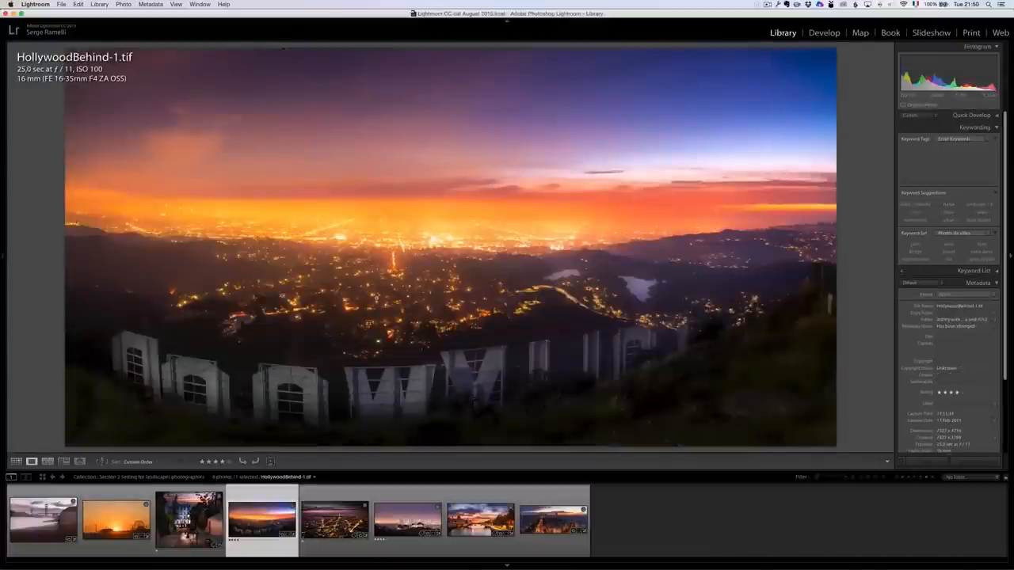
left_click(334, 520)
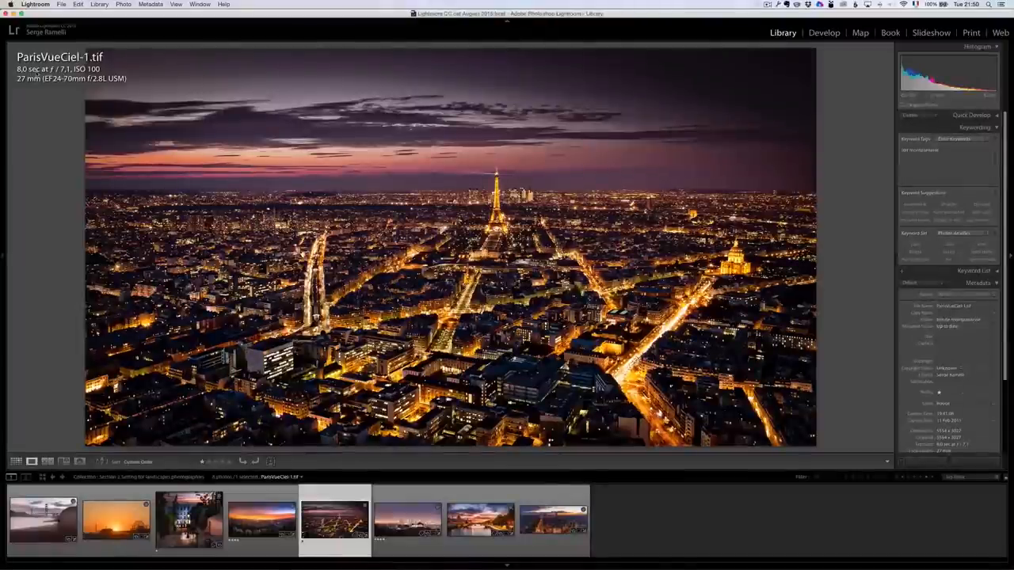
left_click(408, 519)
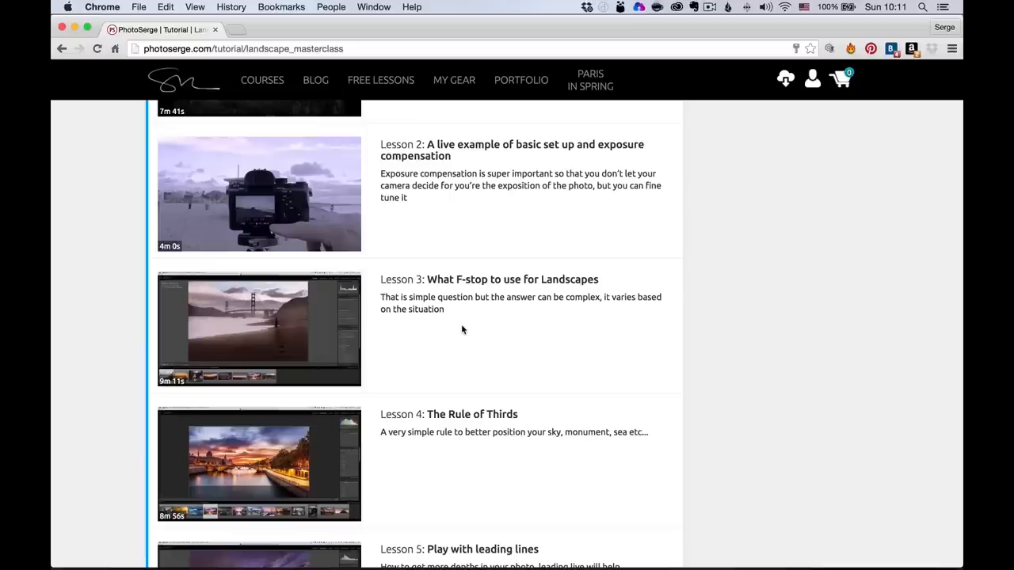
scroll("down", 3)
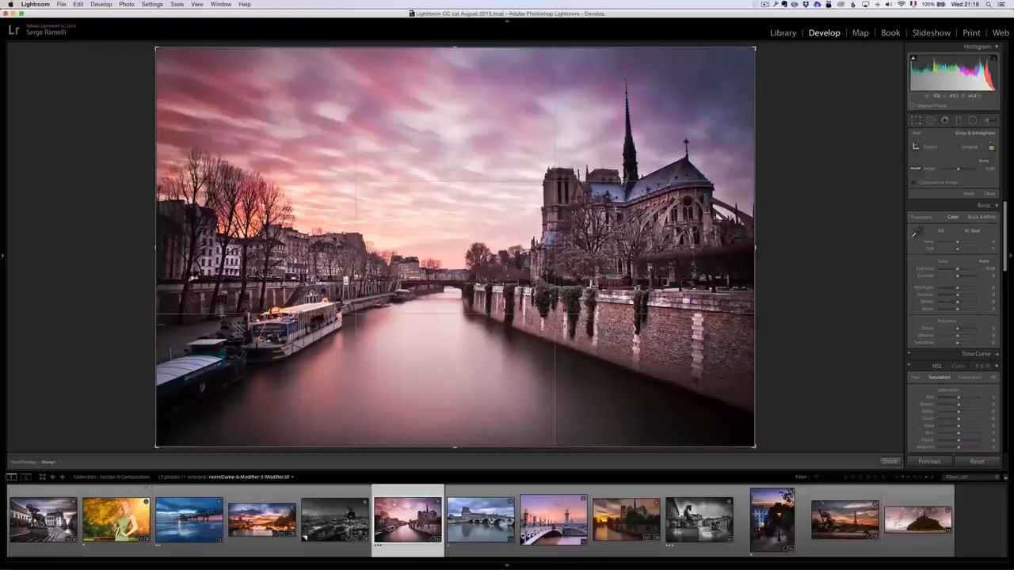
Step: Flip through a few more finished city photos in the filmstrip, then return to Chrome
left_click(386, 520)
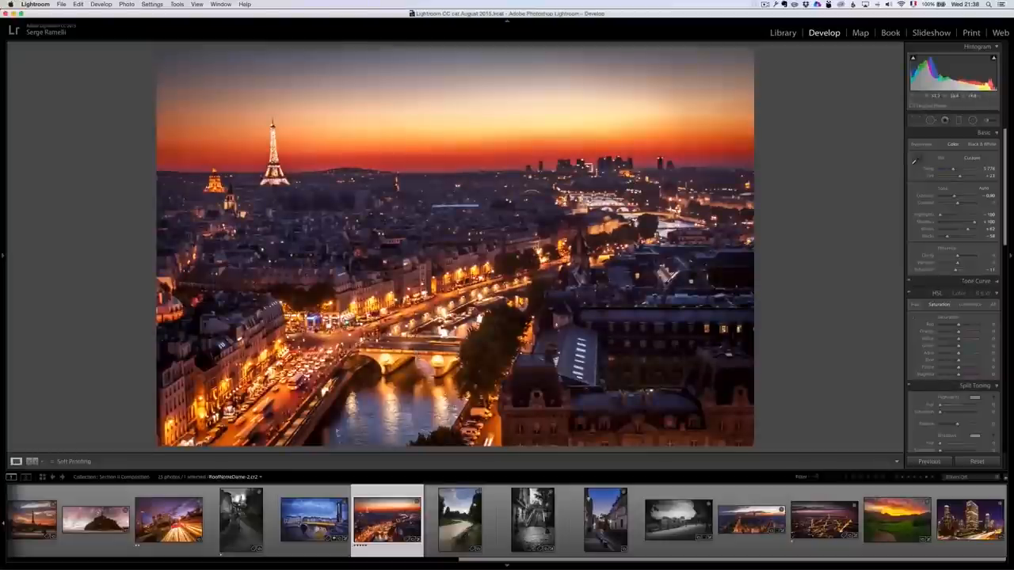
left_click(824, 520)
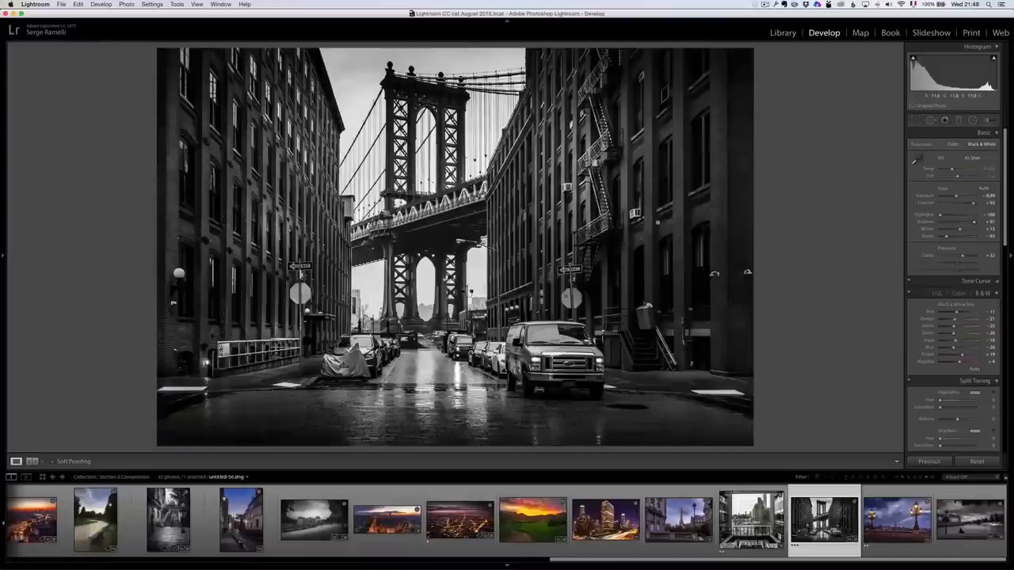
left_click(783, 32)
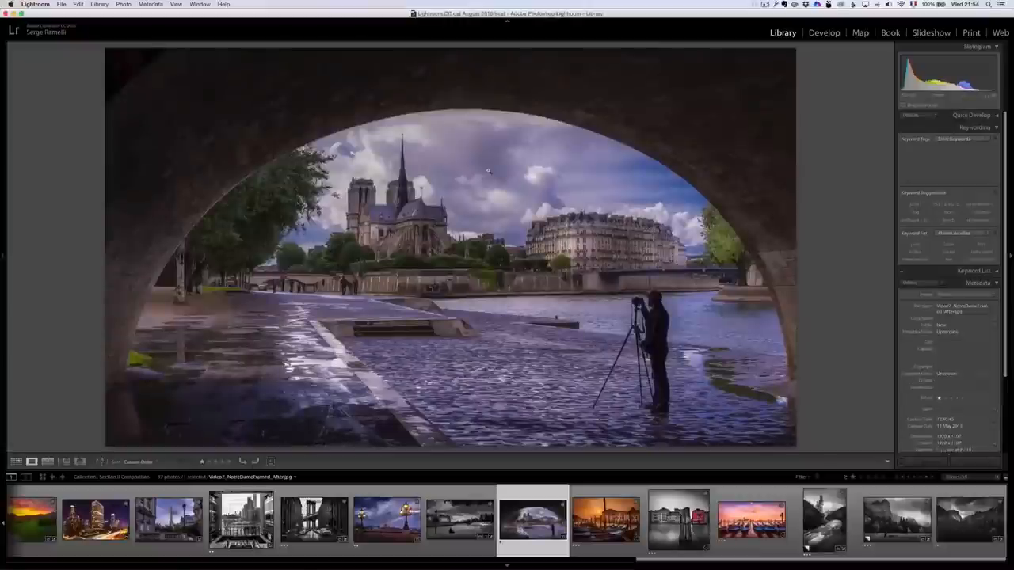
left_click(605, 520)
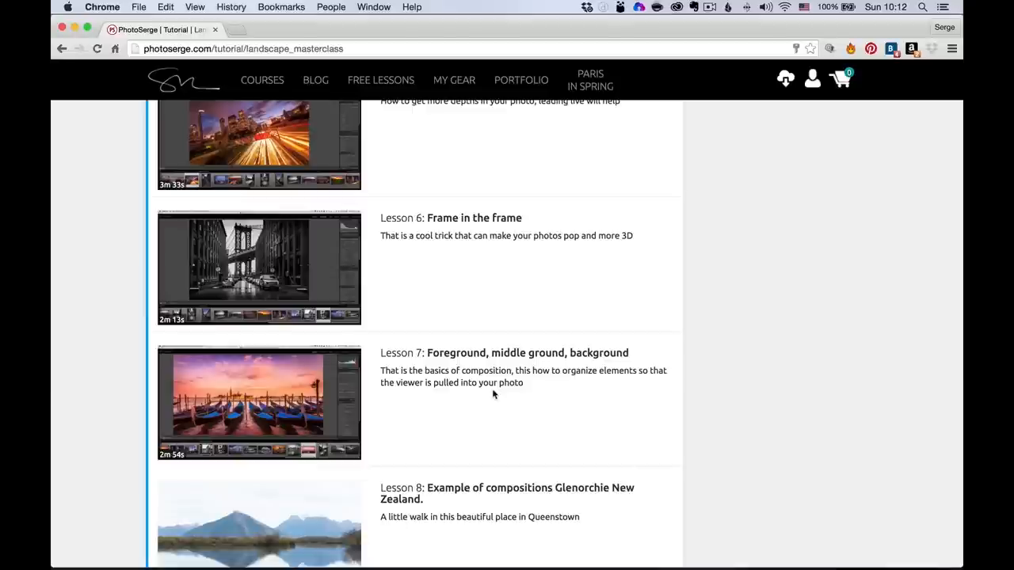
Step: Scroll the photoserge.com Lessons list down through the daylight lessons 9 to 11
scroll("down", 3)
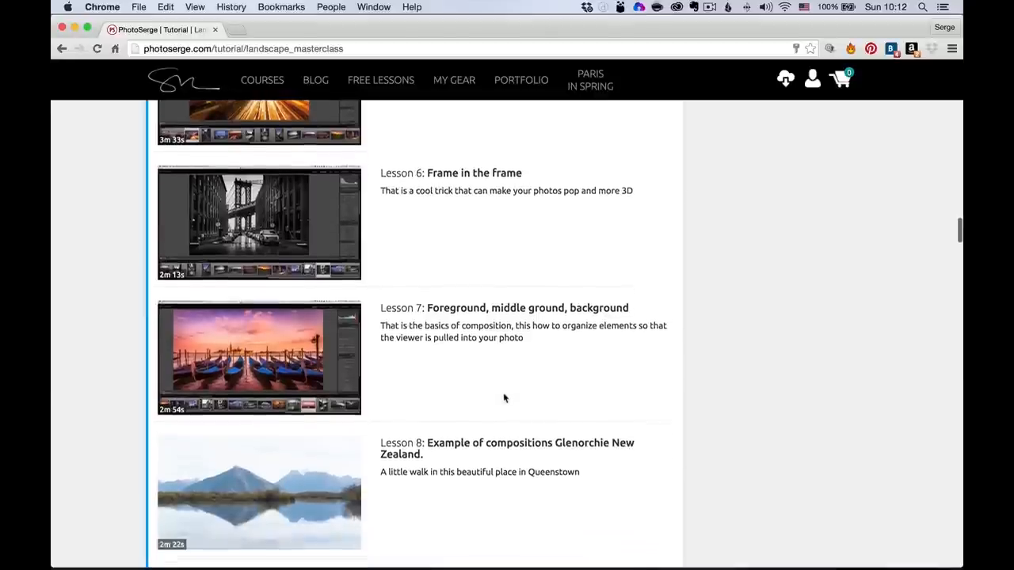
scroll("down", 3)
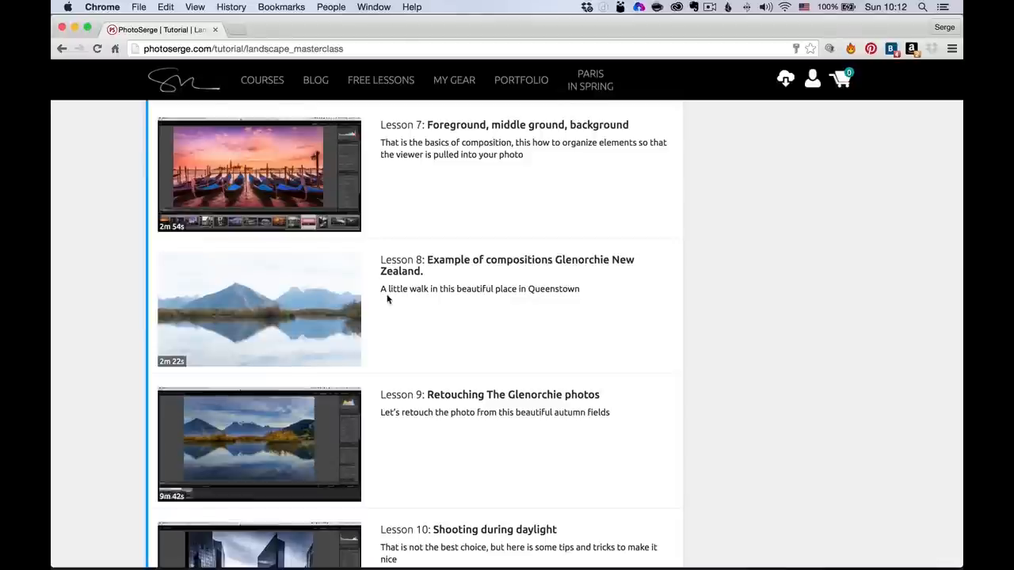
scroll("down", 3)
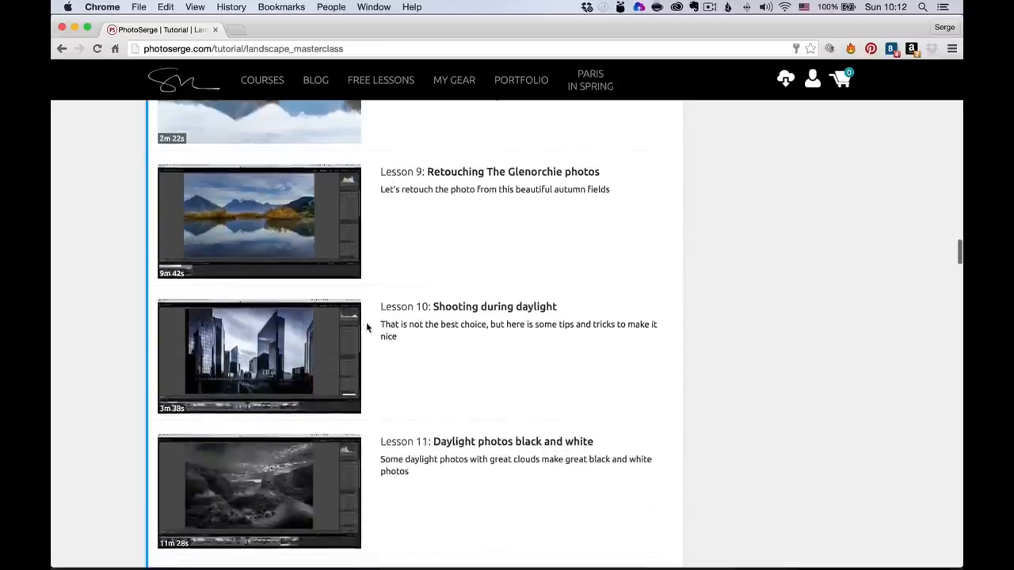
scroll("down", 3)
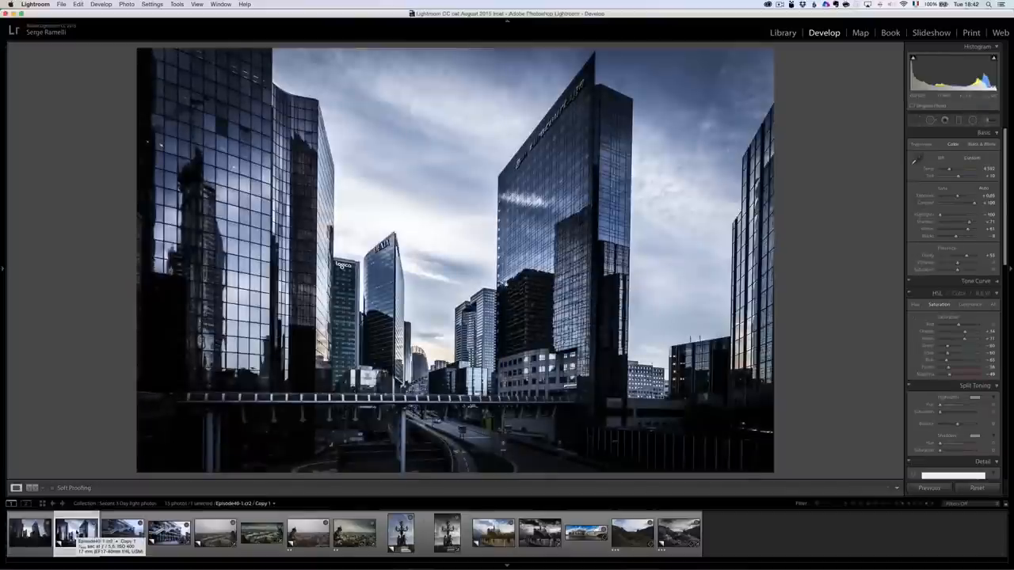
Step: View the Paris rooftop gargoyle shot, then the unedited mountain landscape in Develop
left_click(538, 533)
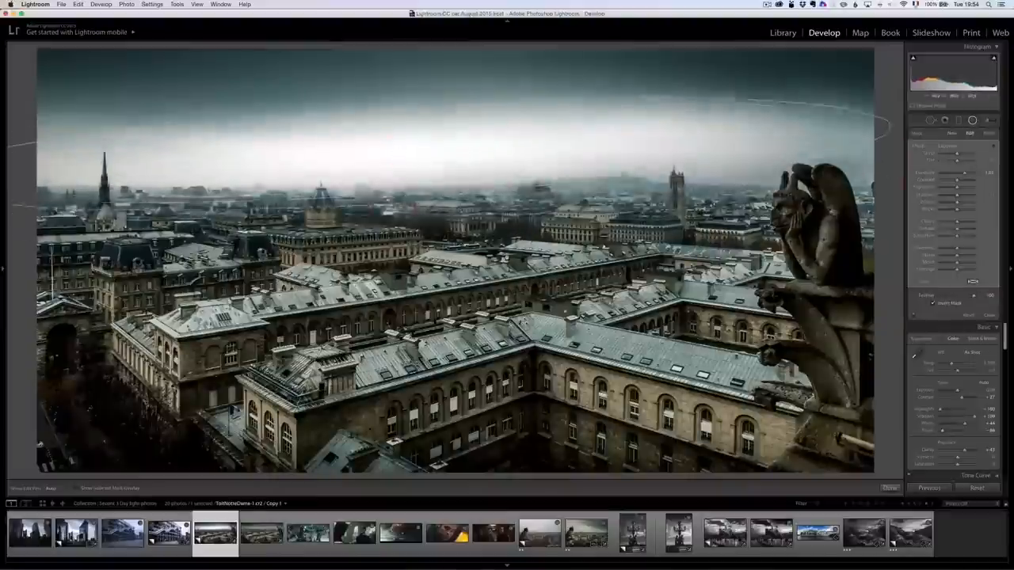
left_click(122, 532)
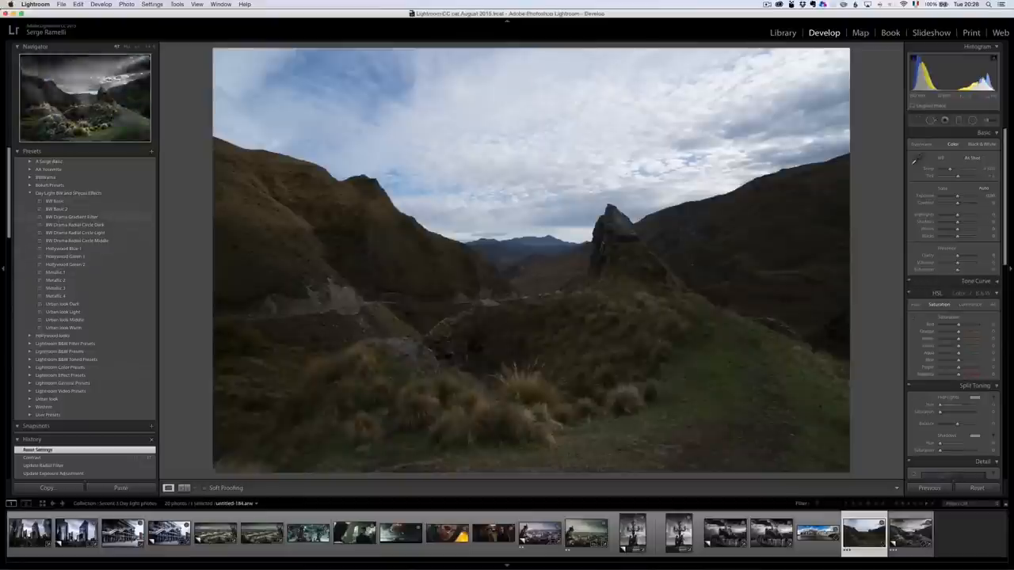
Step: Apply a black-and-white preset to the mountain landscape, then view the Florida pier sunset photos
left_click(54, 199)
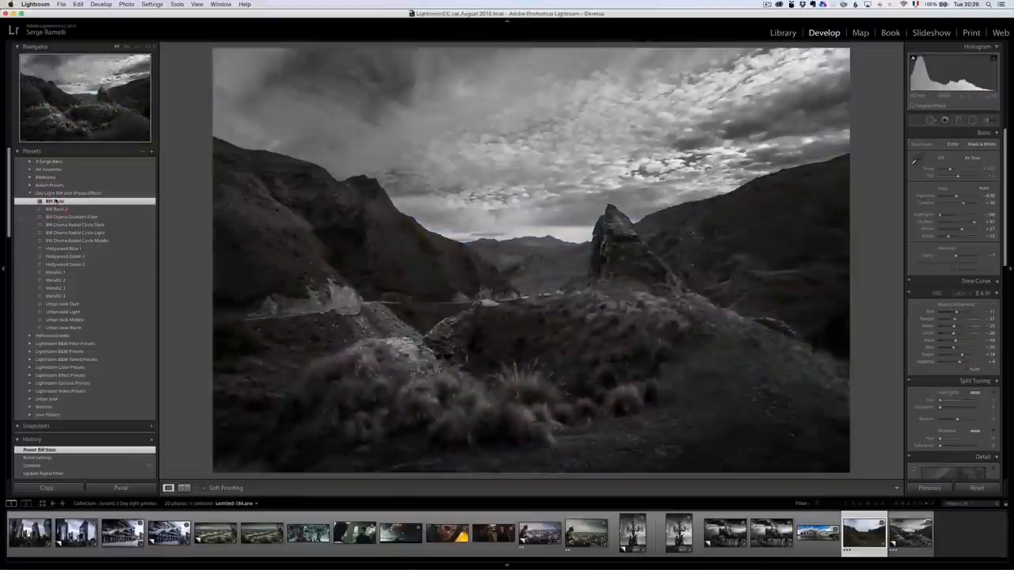
left_click(57, 209)
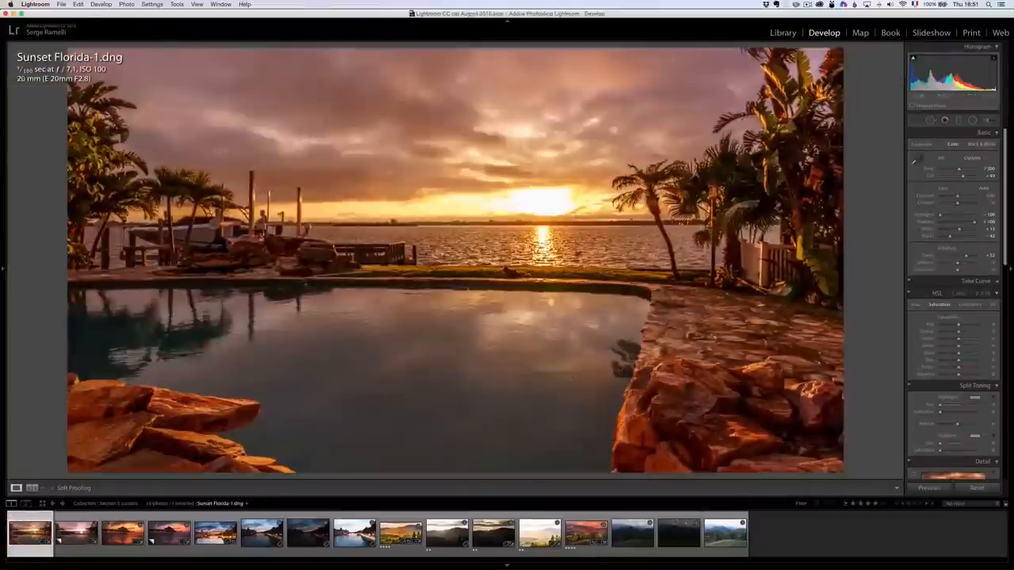
left_click(123, 533)
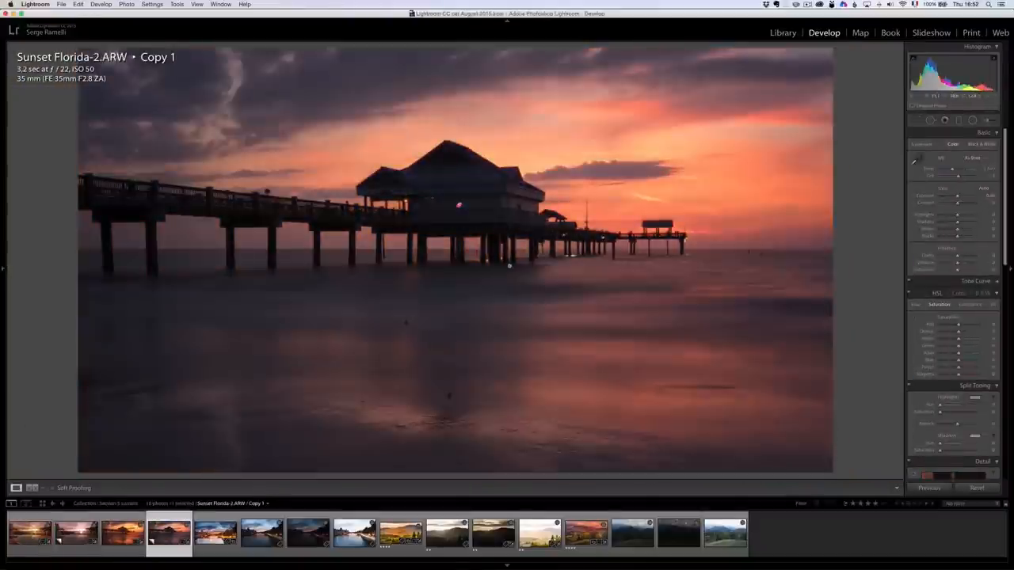
left_click(701, 527)
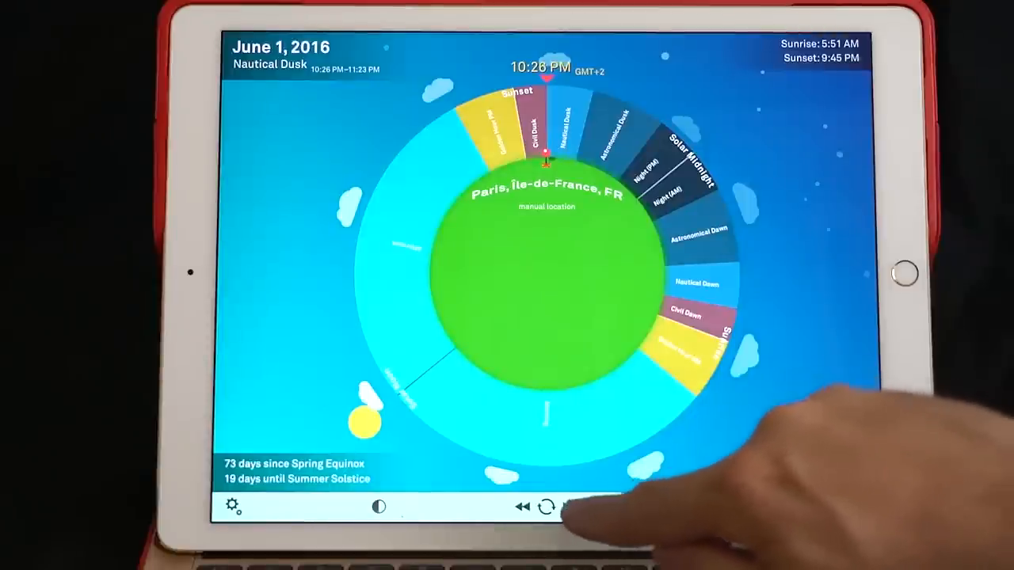
Step: Step the sun-tracking app's time through the Paris evening of June 1, 2016
left_click(570, 507)
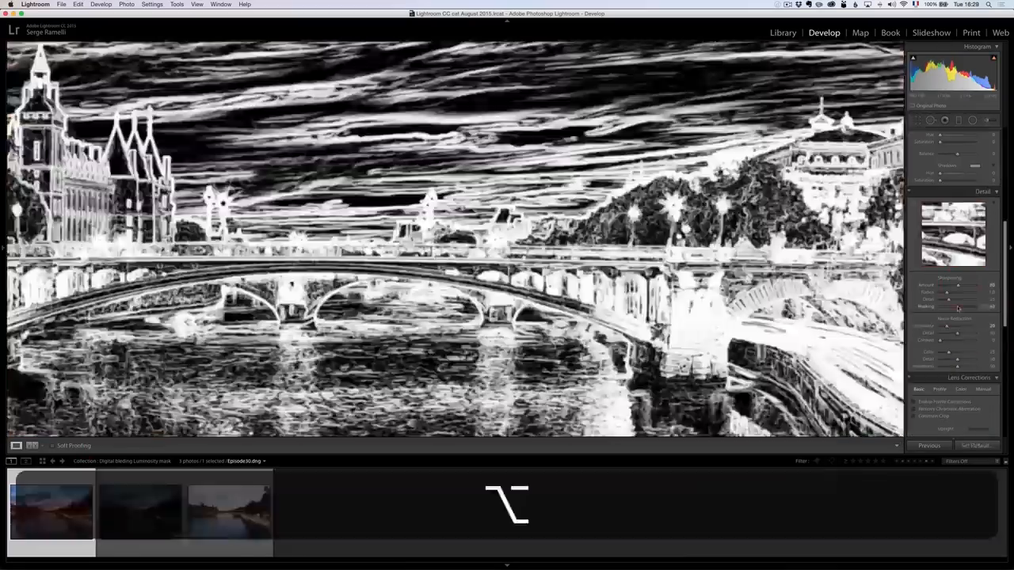
Step: Open the next example edits in turn, including the lake landscape
left_click(783, 32)
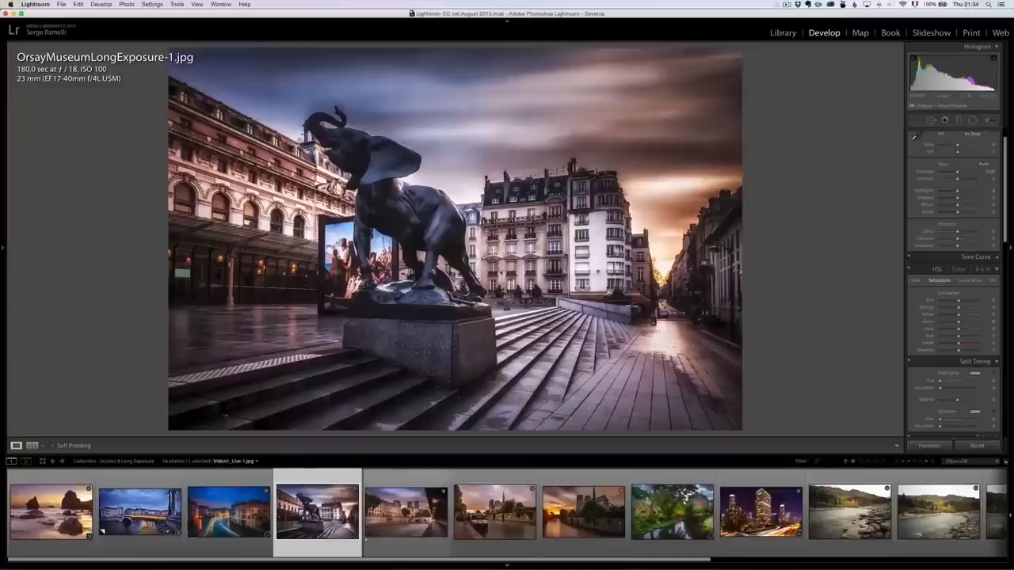
left_click(405, 510)
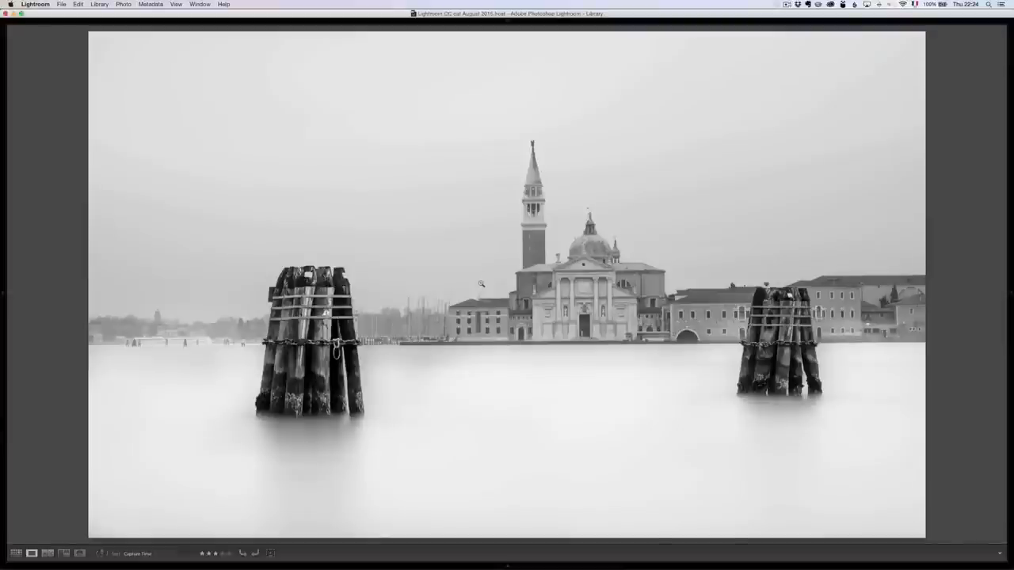
left_click(824, 32)
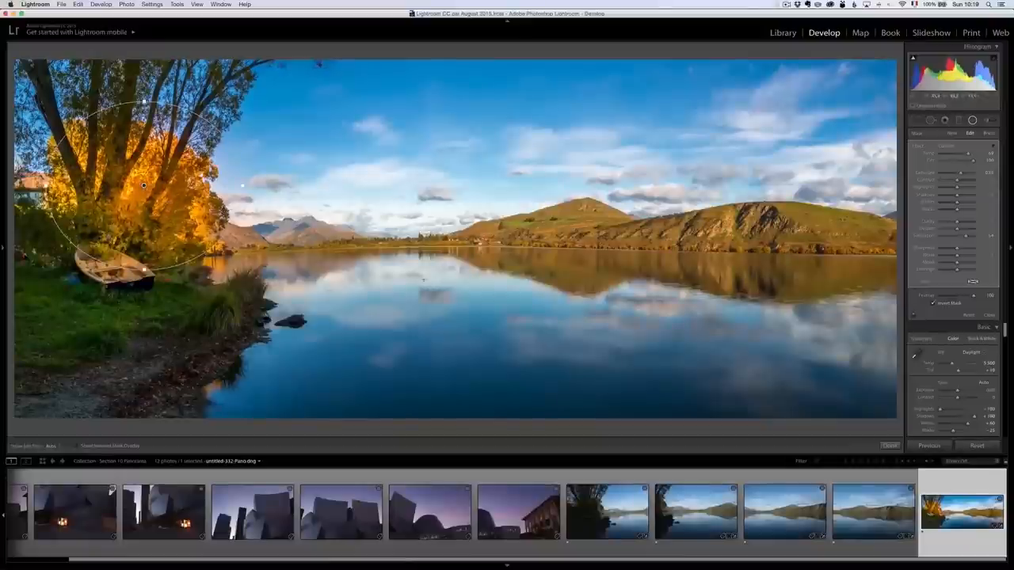
Step: Move on to the night sky examples and open the Milky Way shot untitled-25.dng
left_click(140, 510)
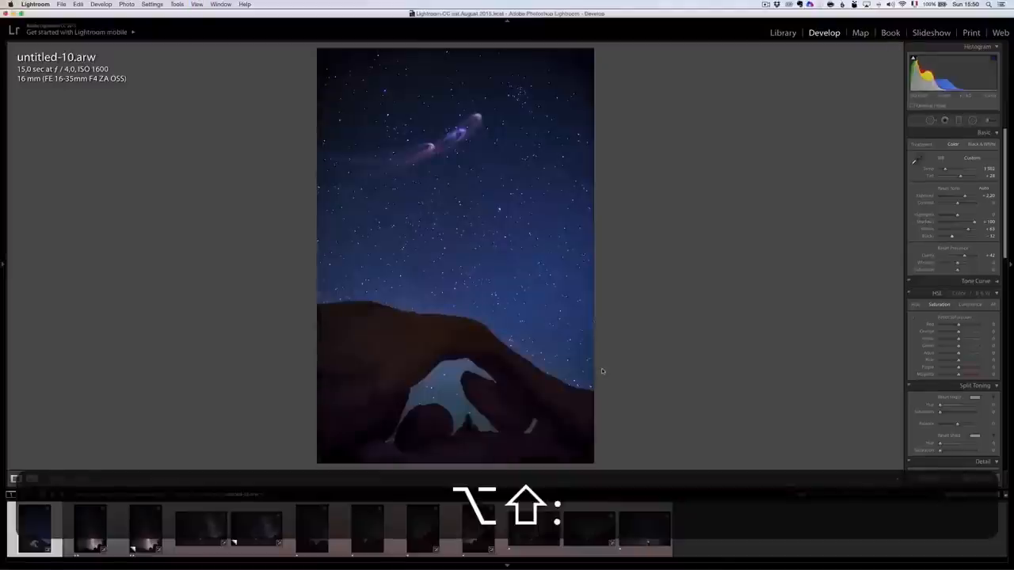
left_click(199, 530)
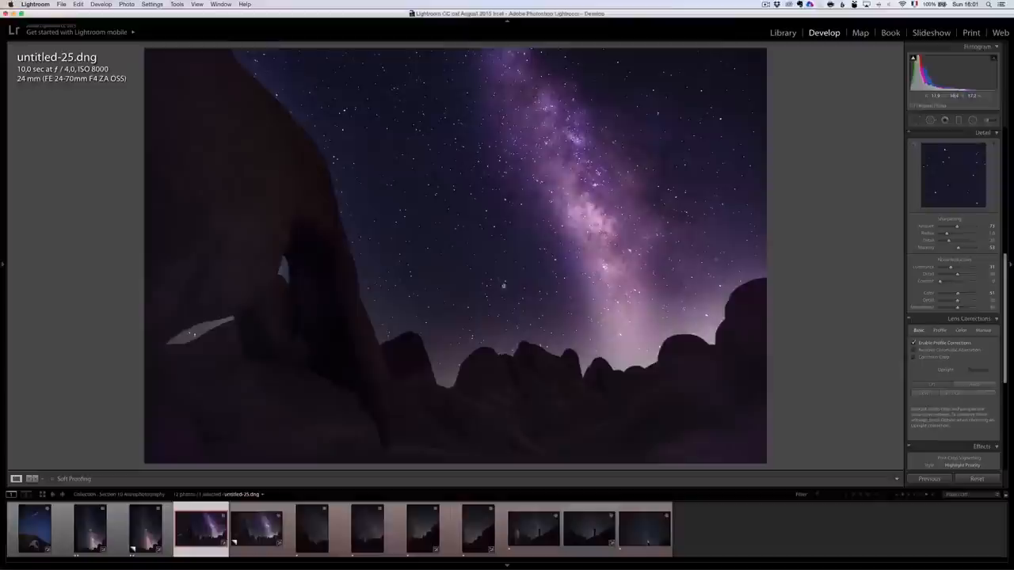
left_click(699, 530)
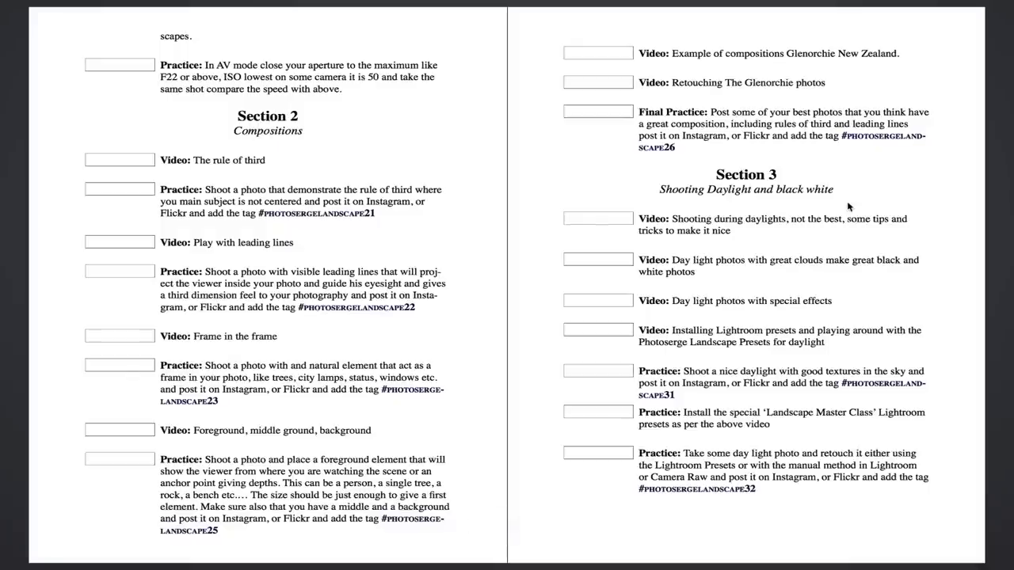
Step: Scroll to the long-exposure section and select the first Practice assignment text
scroll("down", 3)
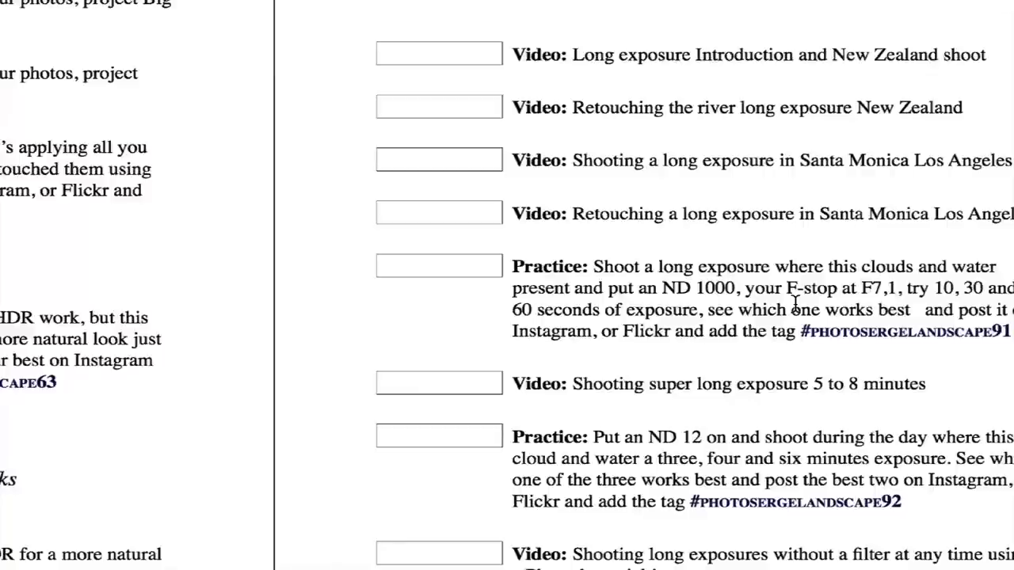
double_click(549, 266)
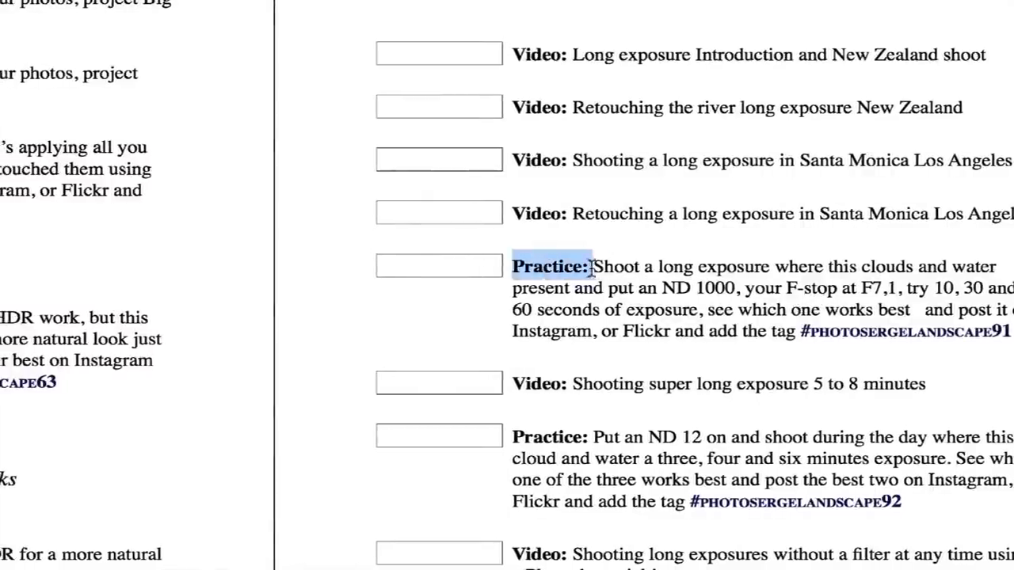
left_click_drag(589, 267, 792, 331)
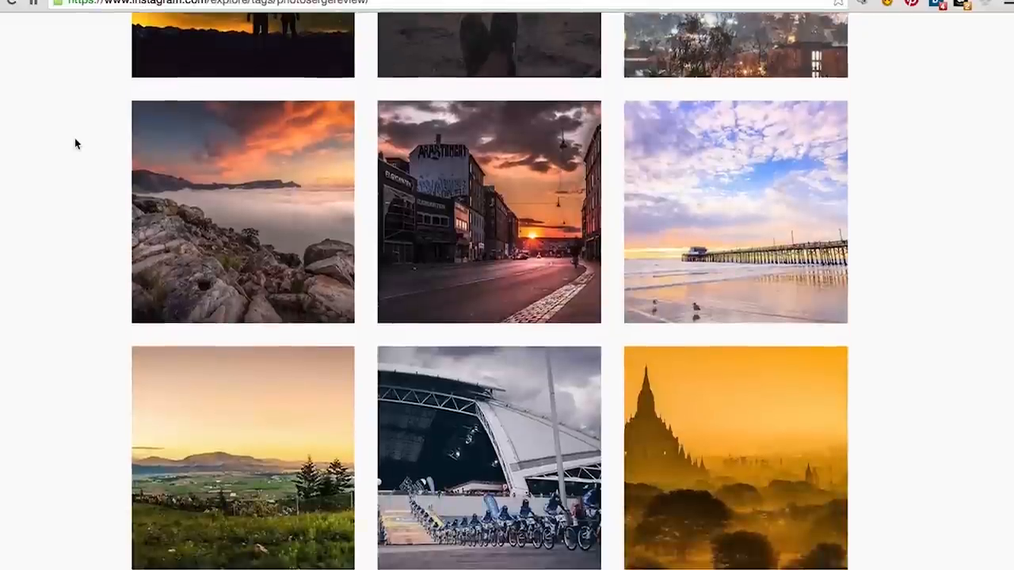
scroll("down", 3)
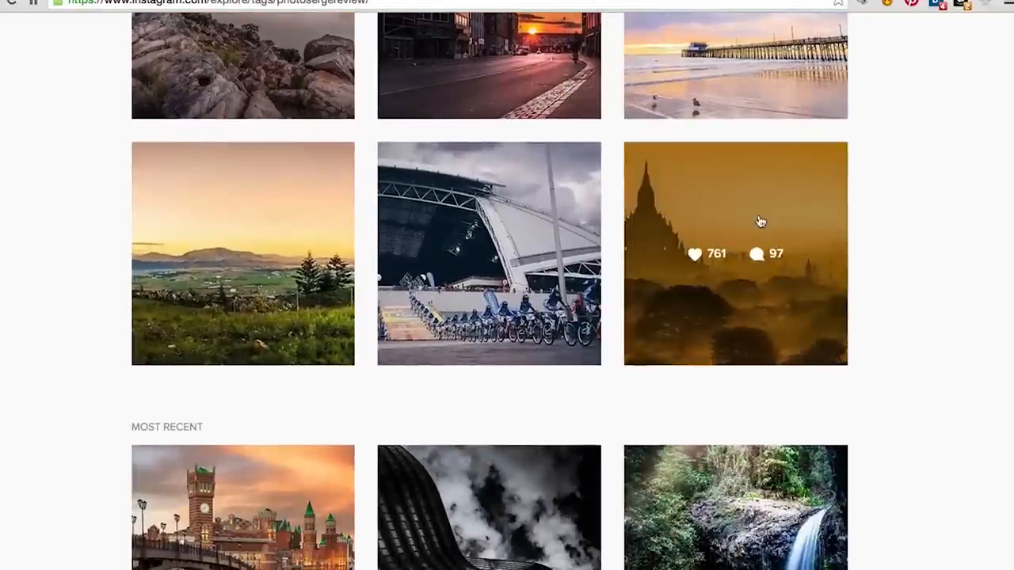
left_click(736, 254)
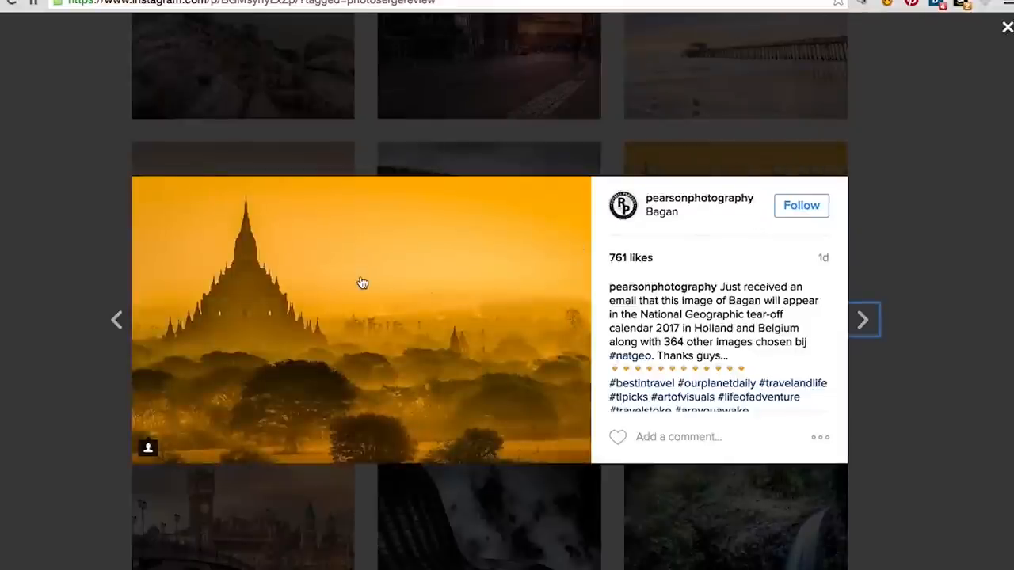
left_click(1008, 25)
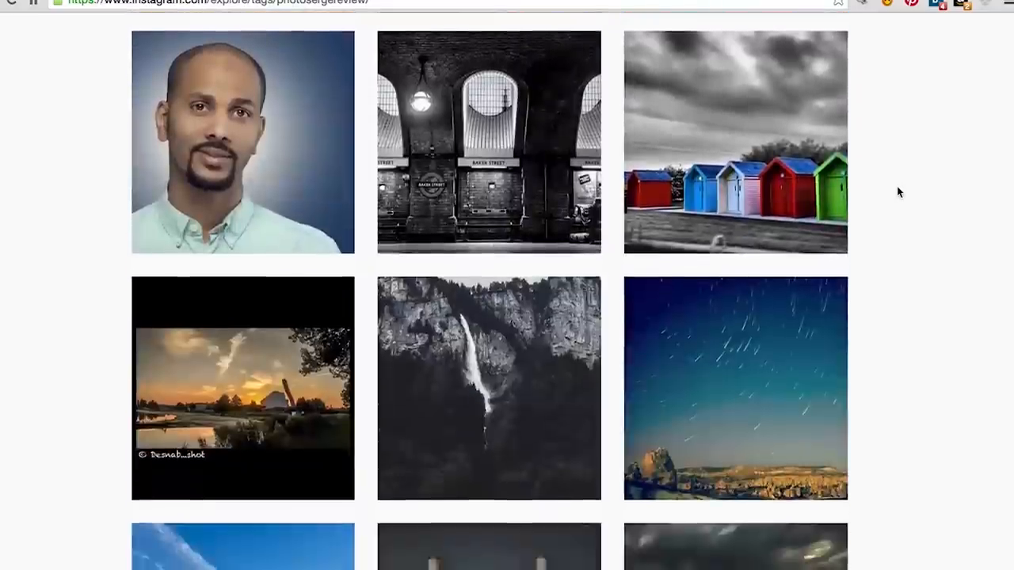
scroll("down", 3)
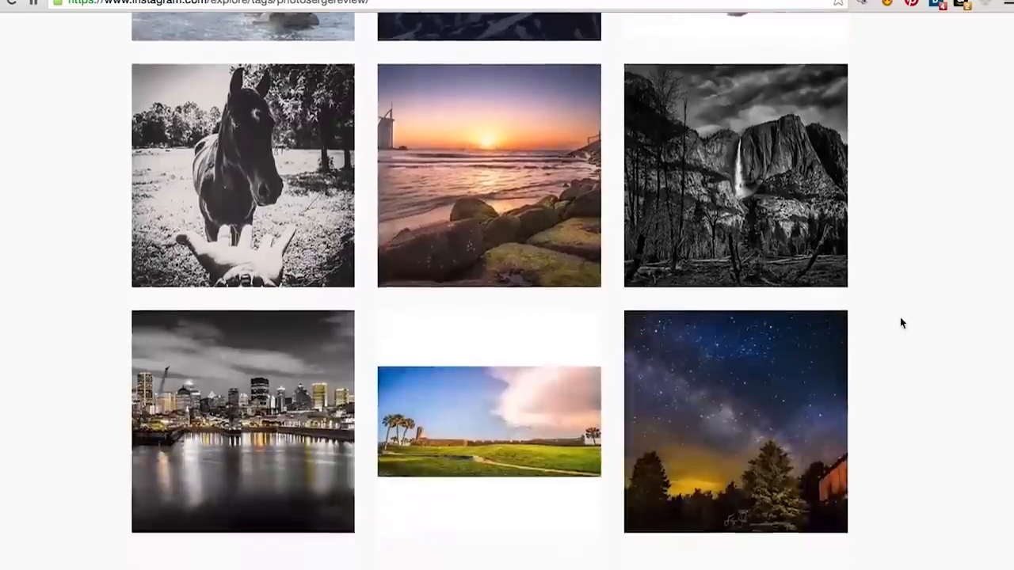
left_click(244, 421)
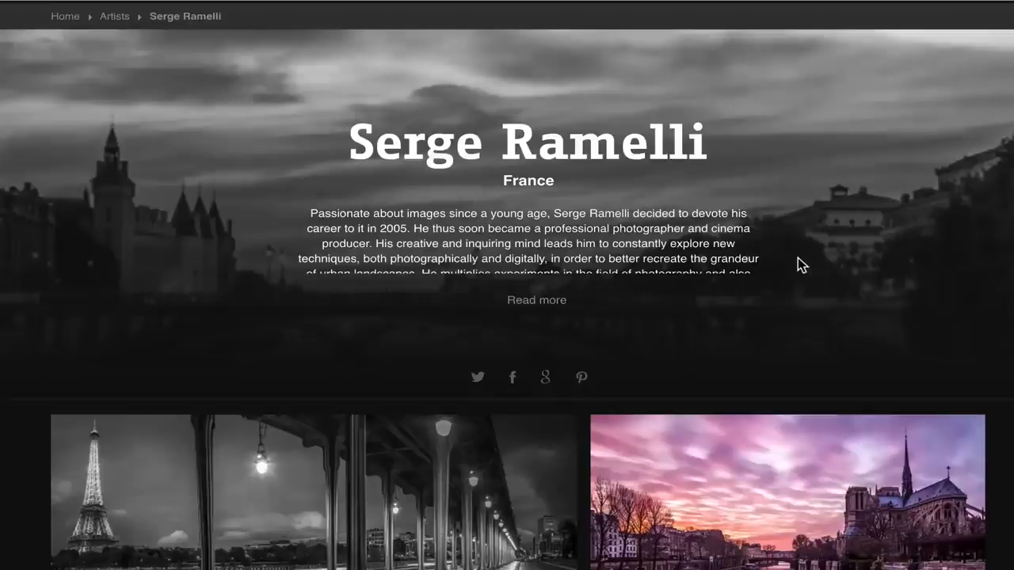
scroll("down", 3)
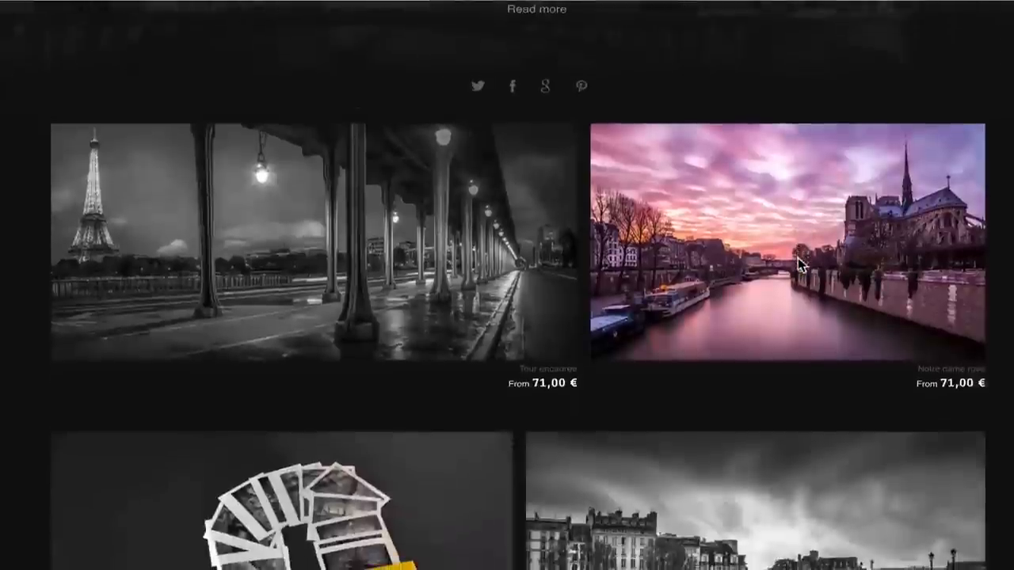
scroll("down", 3)
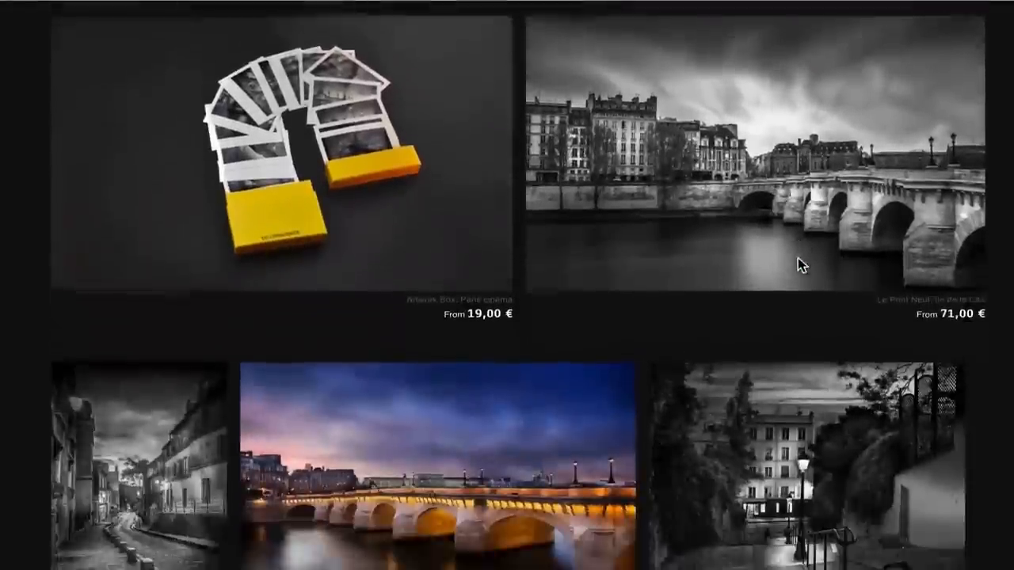
scroll("down", 3)
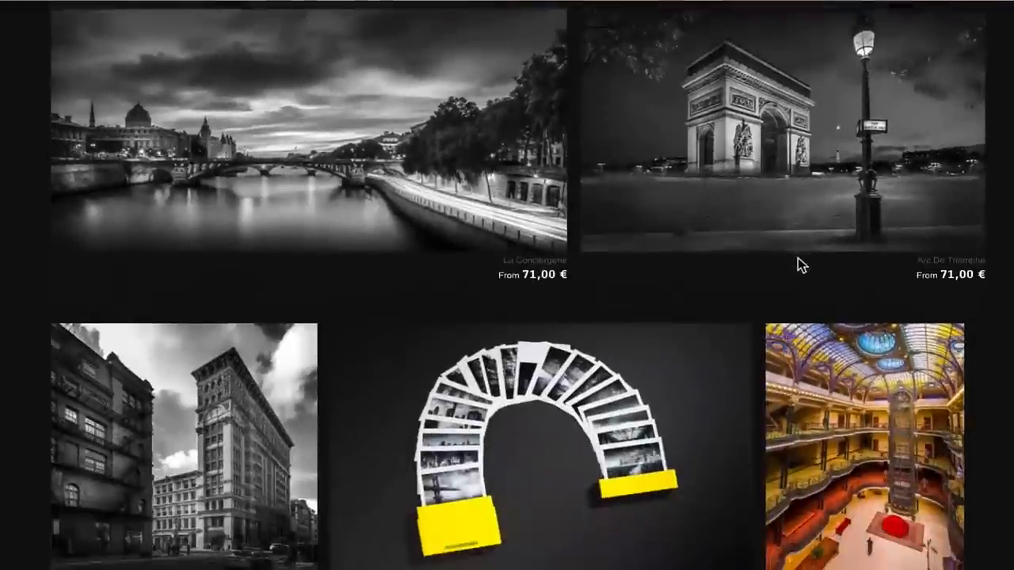
scroll("down", 3)
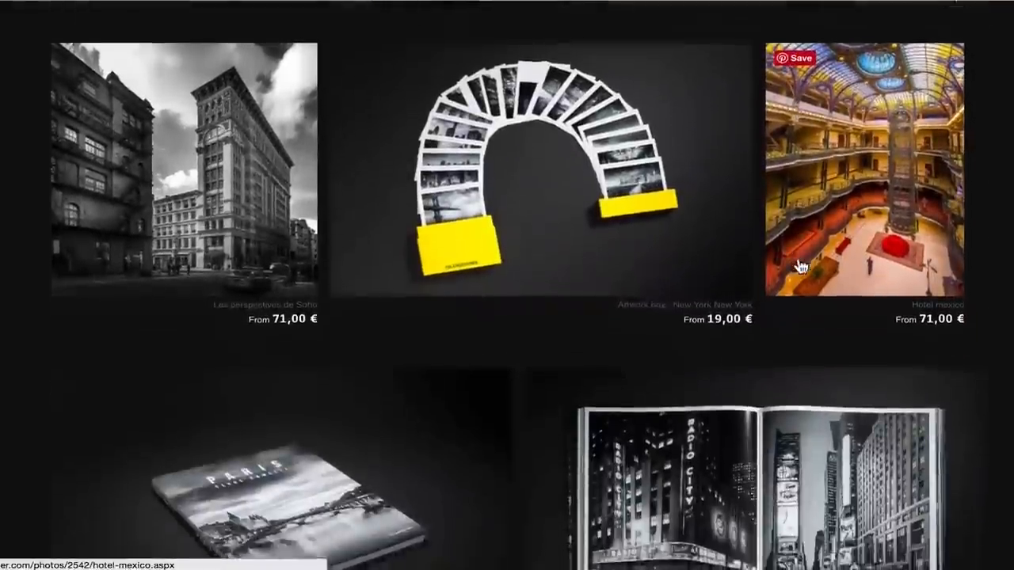
scroll("down", 3)
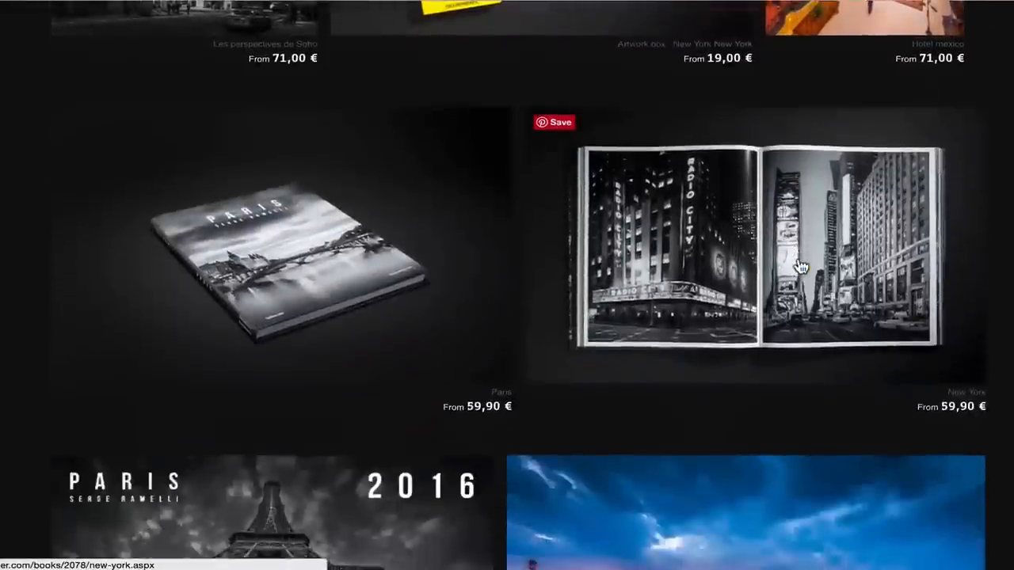
scroll("down", 3)
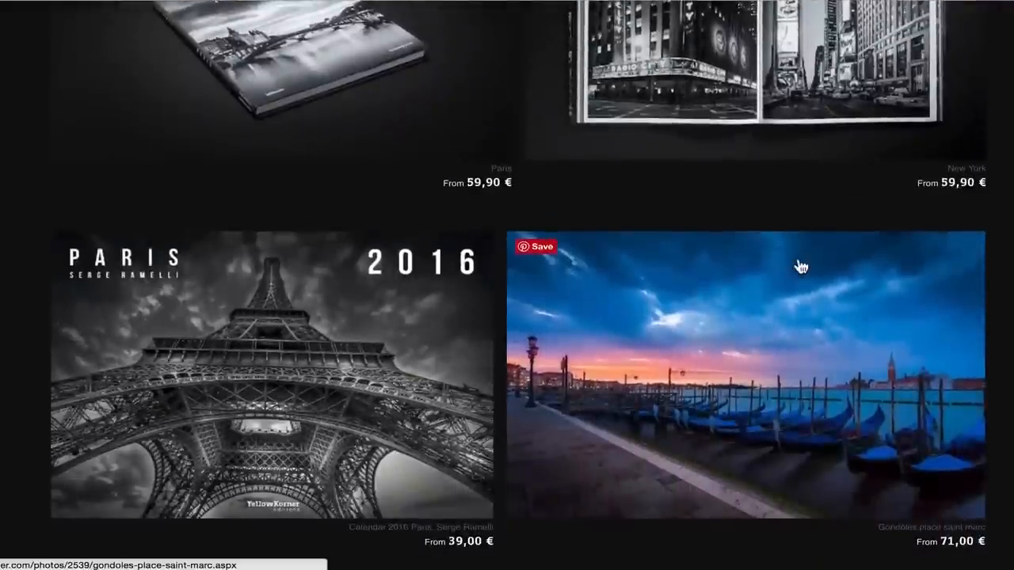
scroll("down", 3)
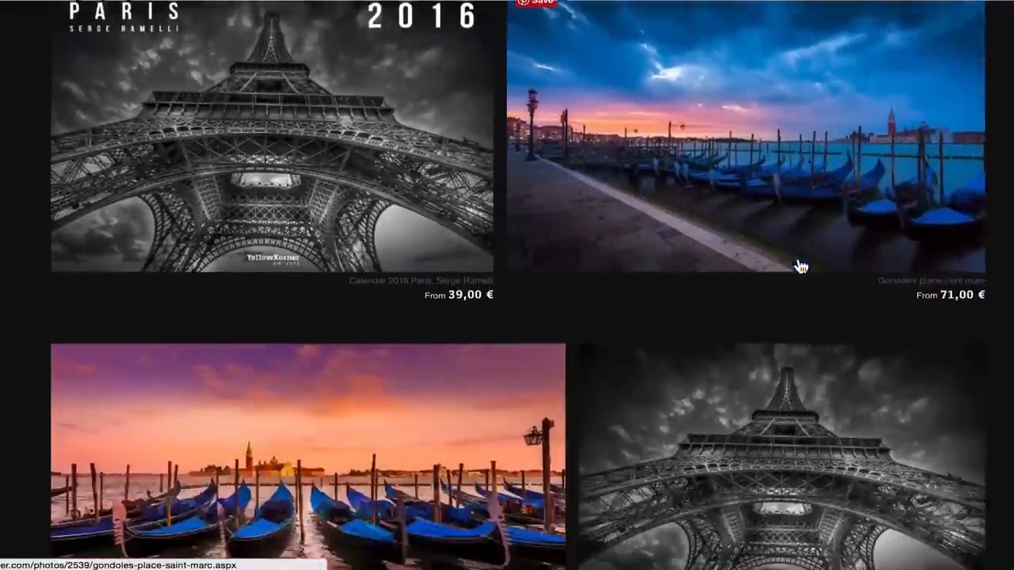
scroll("down", 3)
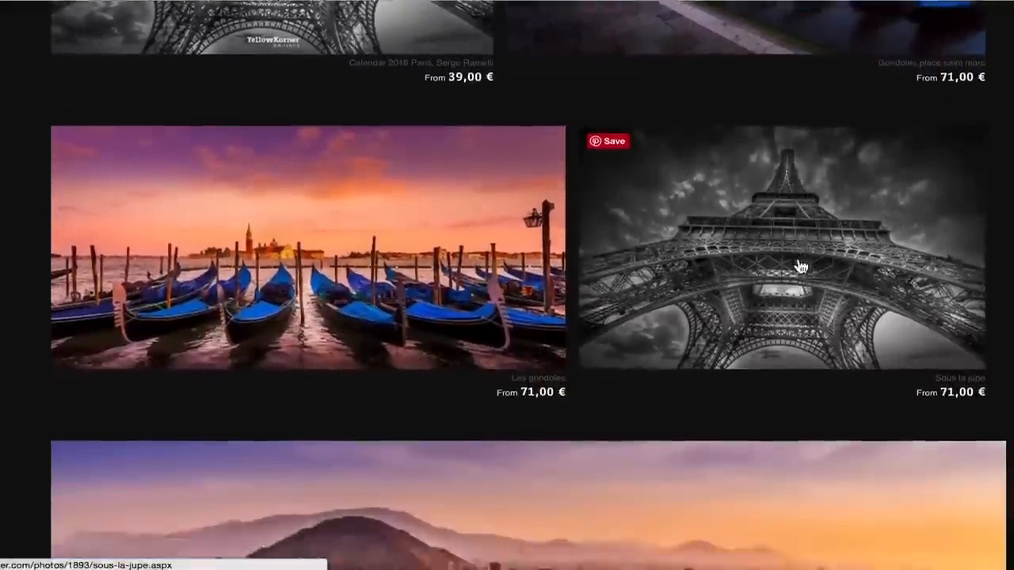
scroll("down", 3)
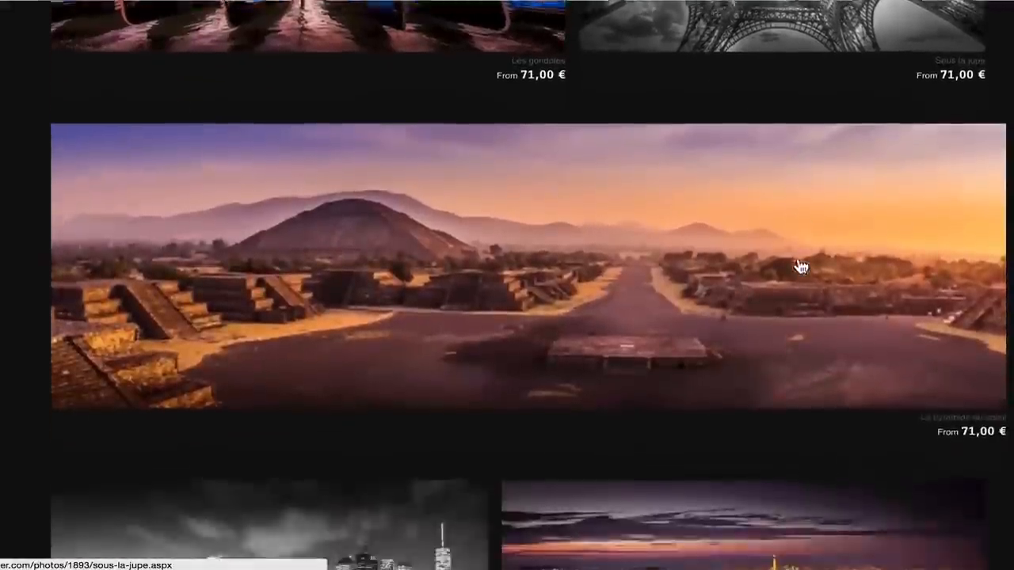
scroll("down", 3)
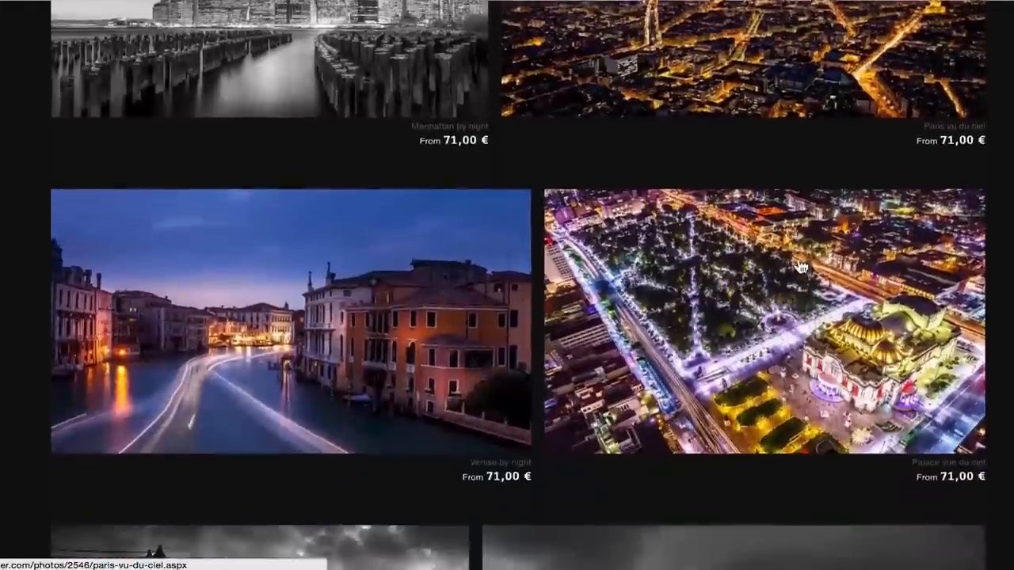